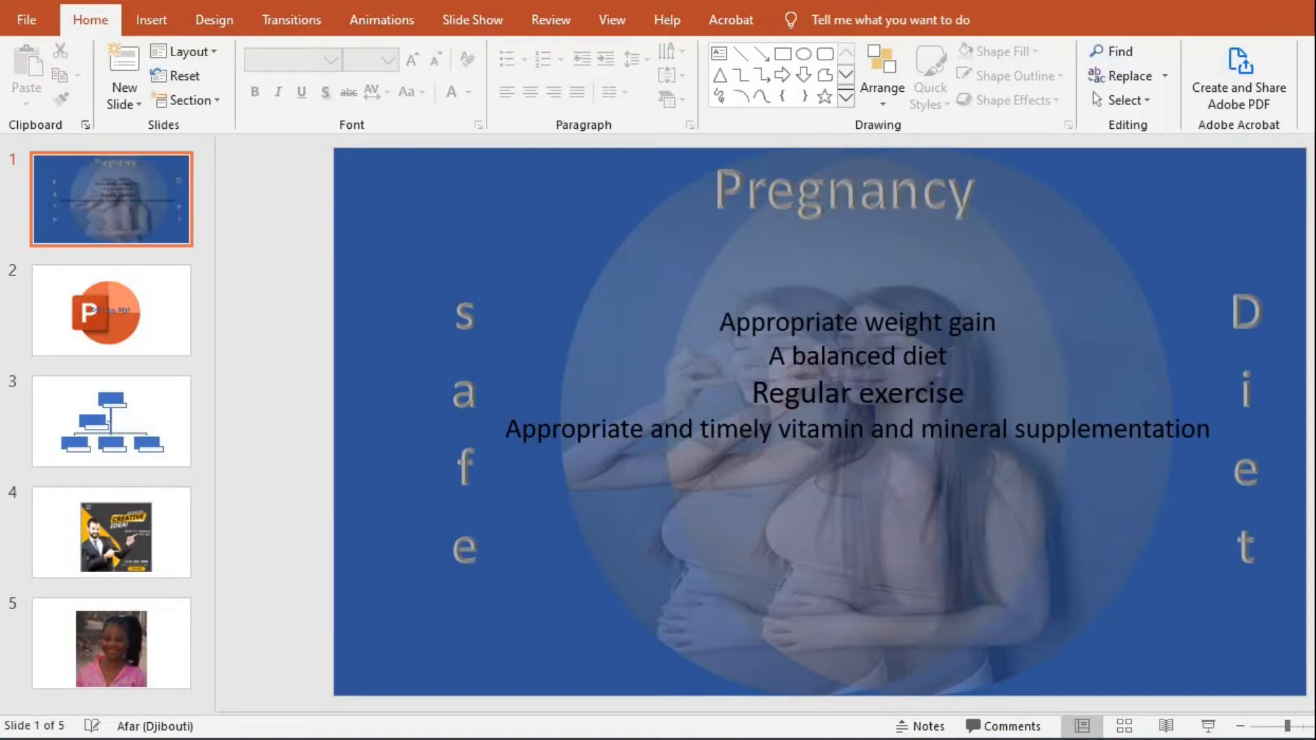
mouse_move(37, 719)
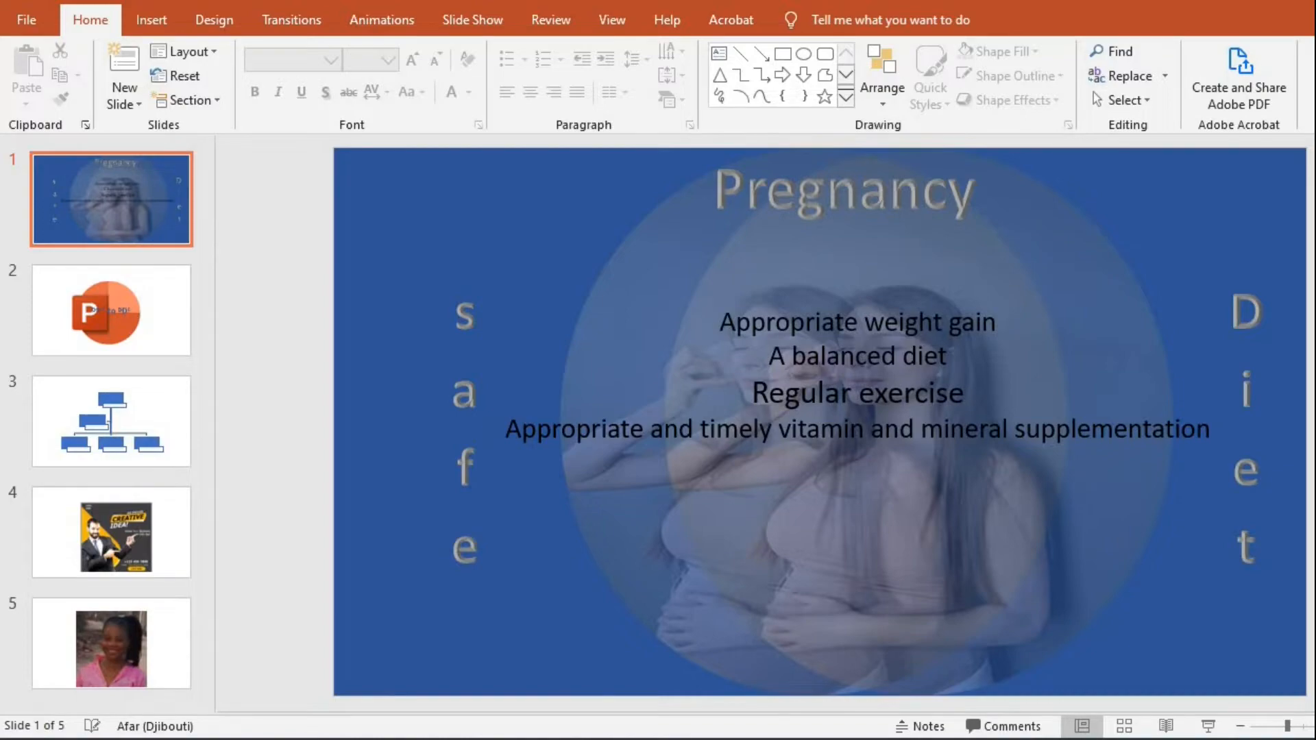
Go to File > Export and choose Create PDF/XPS Document.
left_click(26, 18)
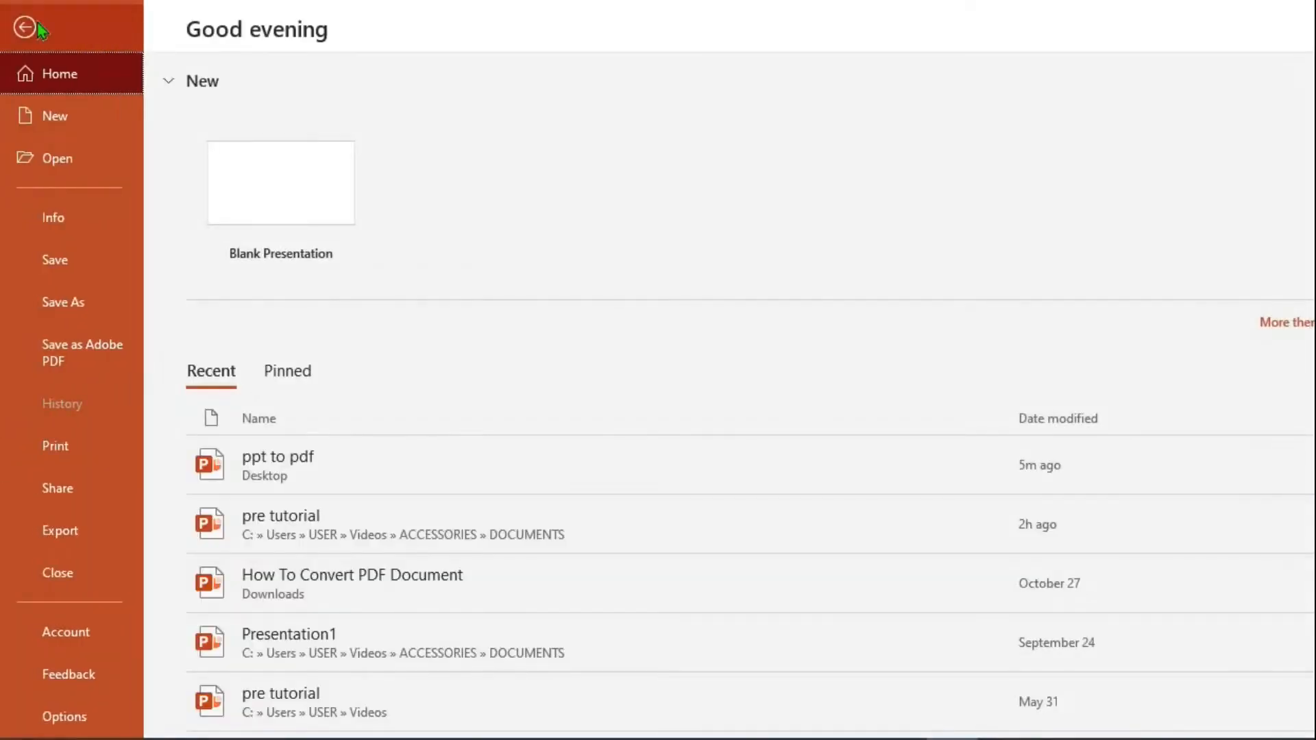
mouse_move(59, 530)
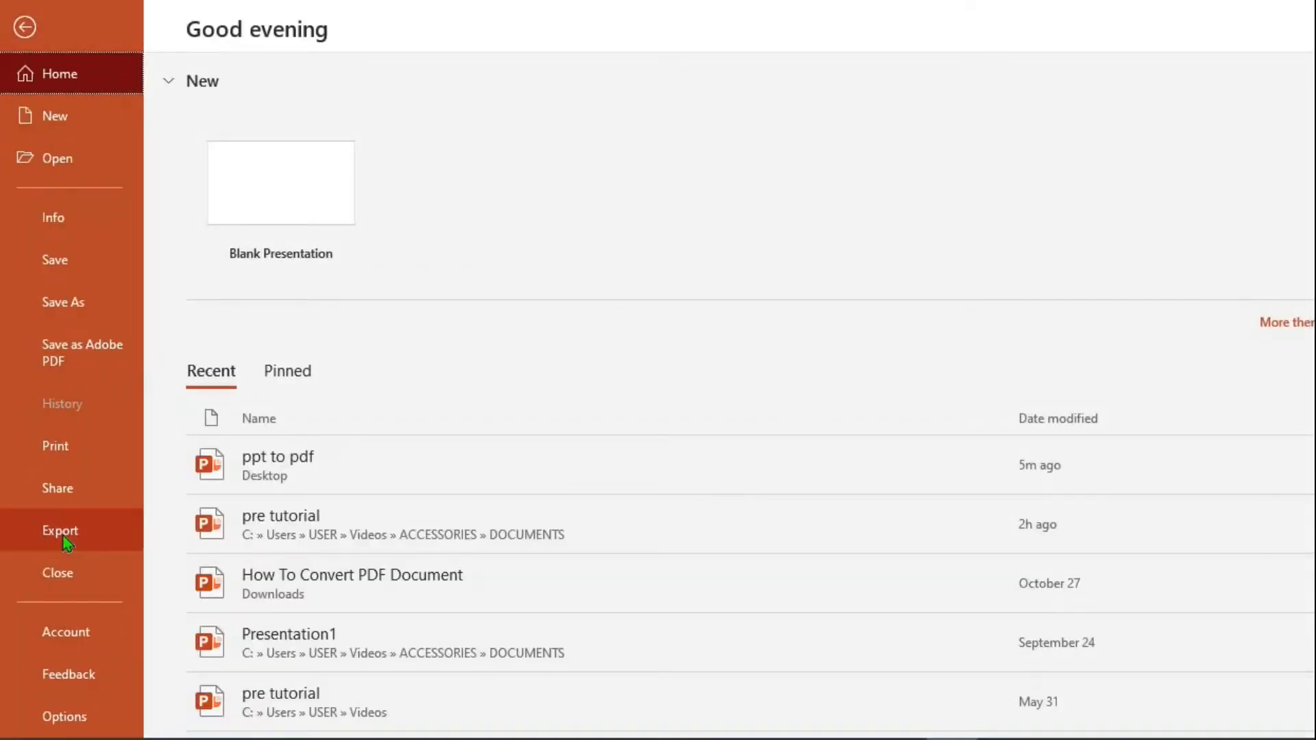
left_click(60, 529)
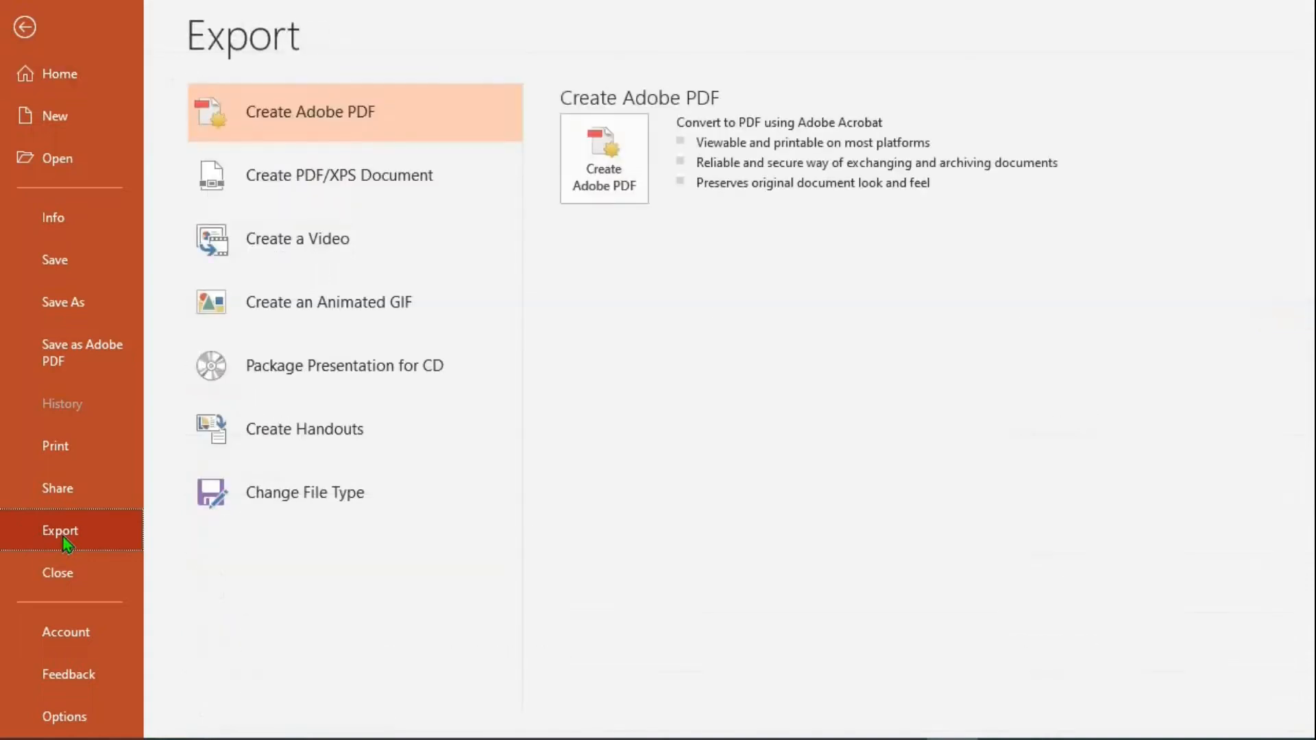
mouse_move(339, 176)
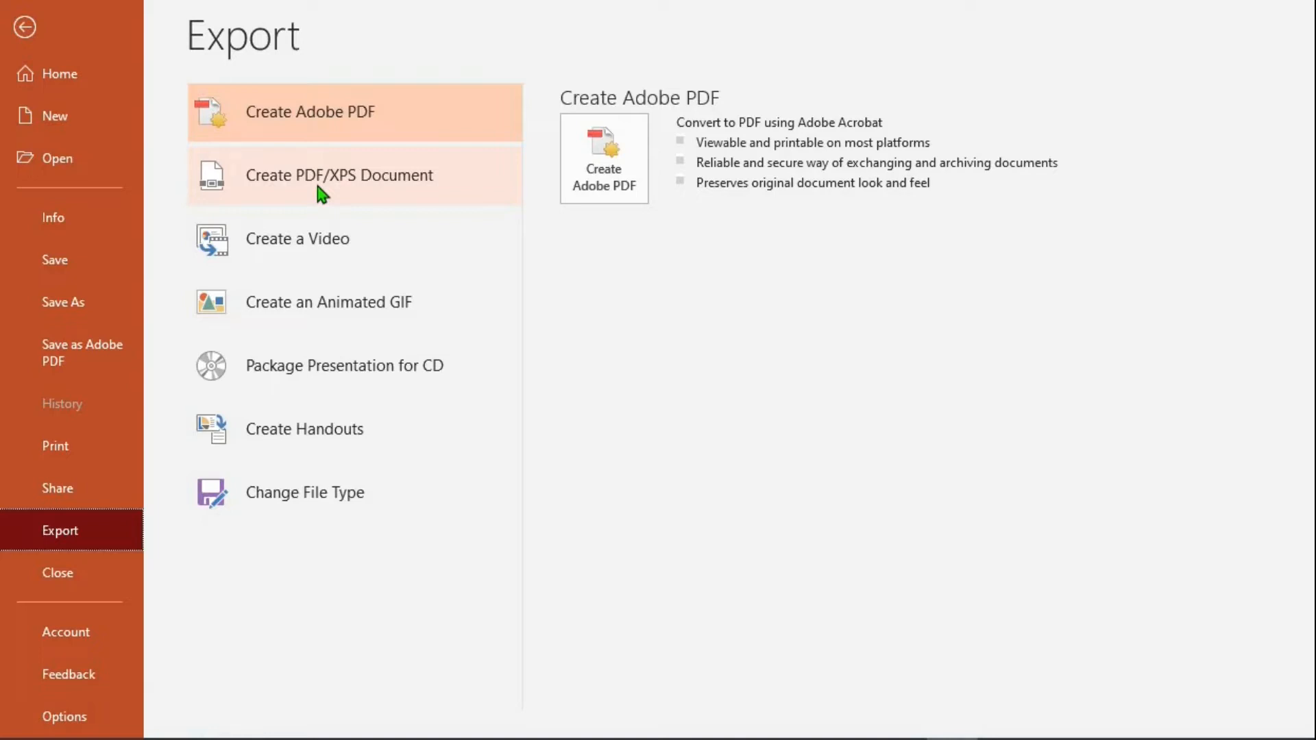
left_click(339, 175)
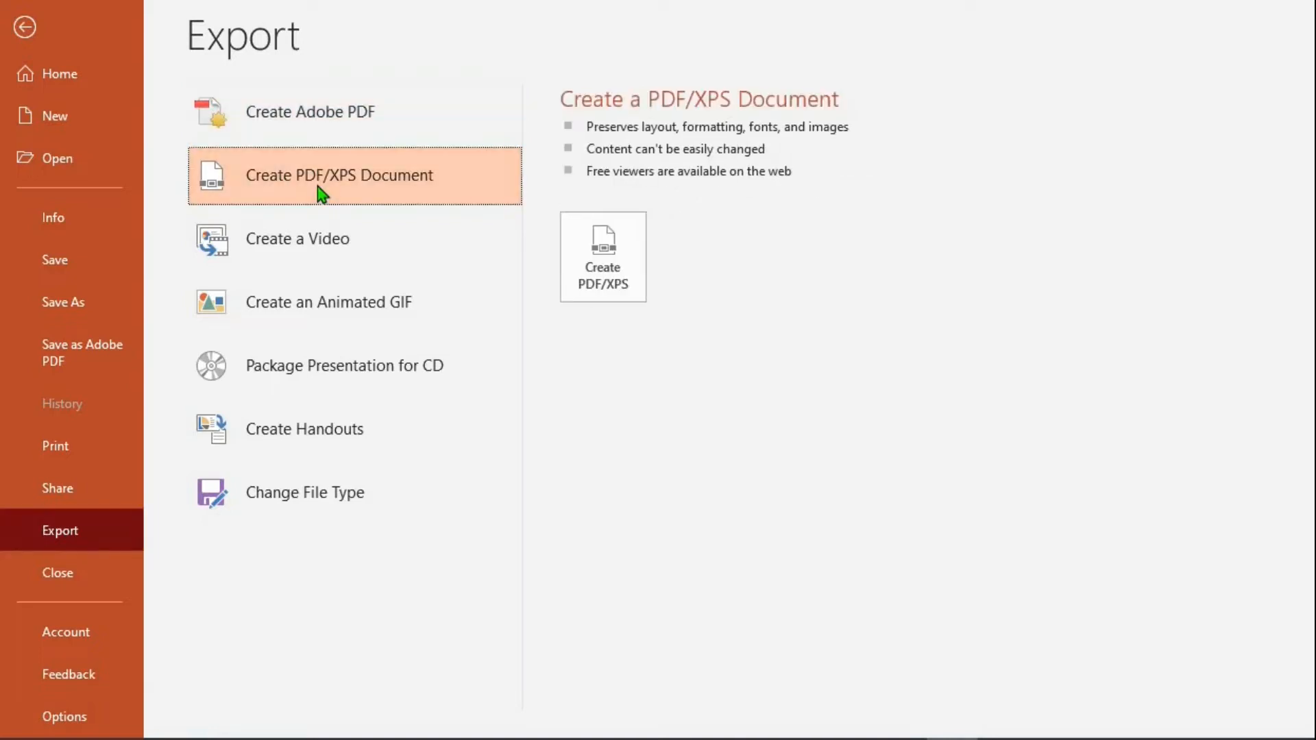
mouse_move(602, 256)
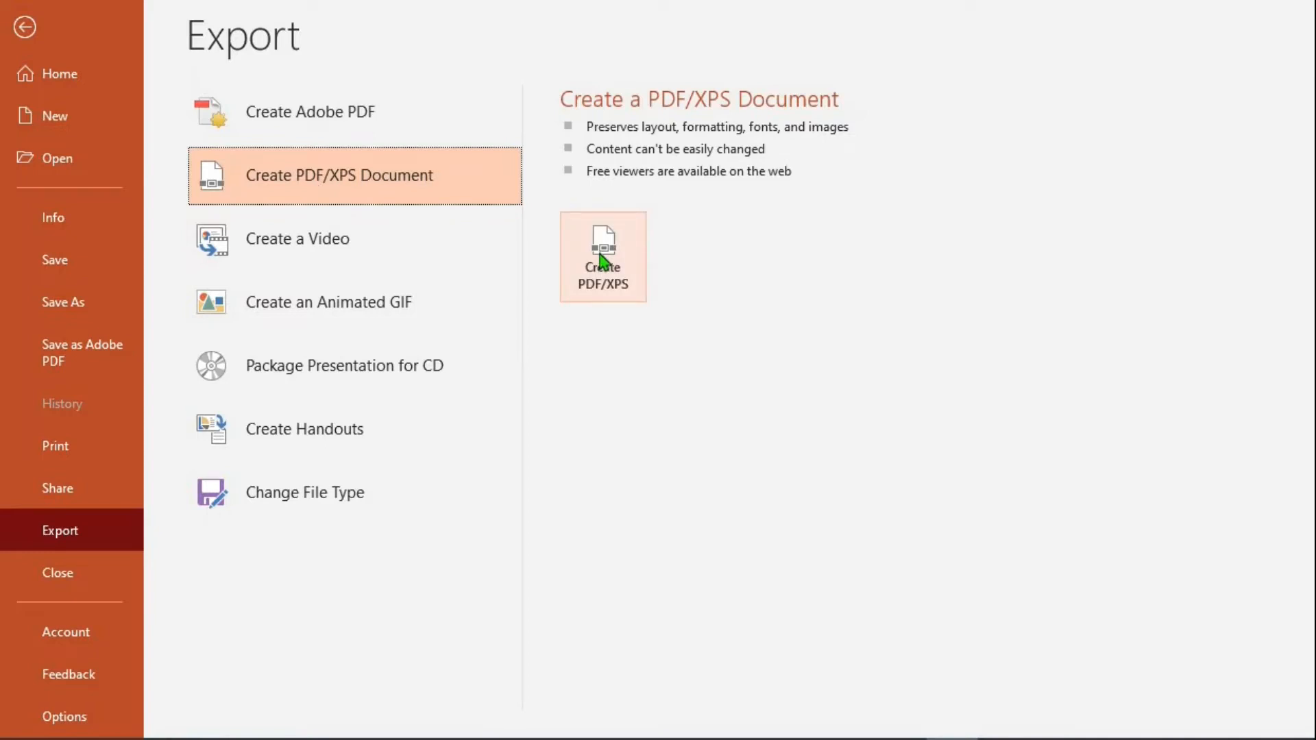
Open the Publish as PDF or XPS dialog with file name 'ppt to pdf.'.
left_click(602, 256)
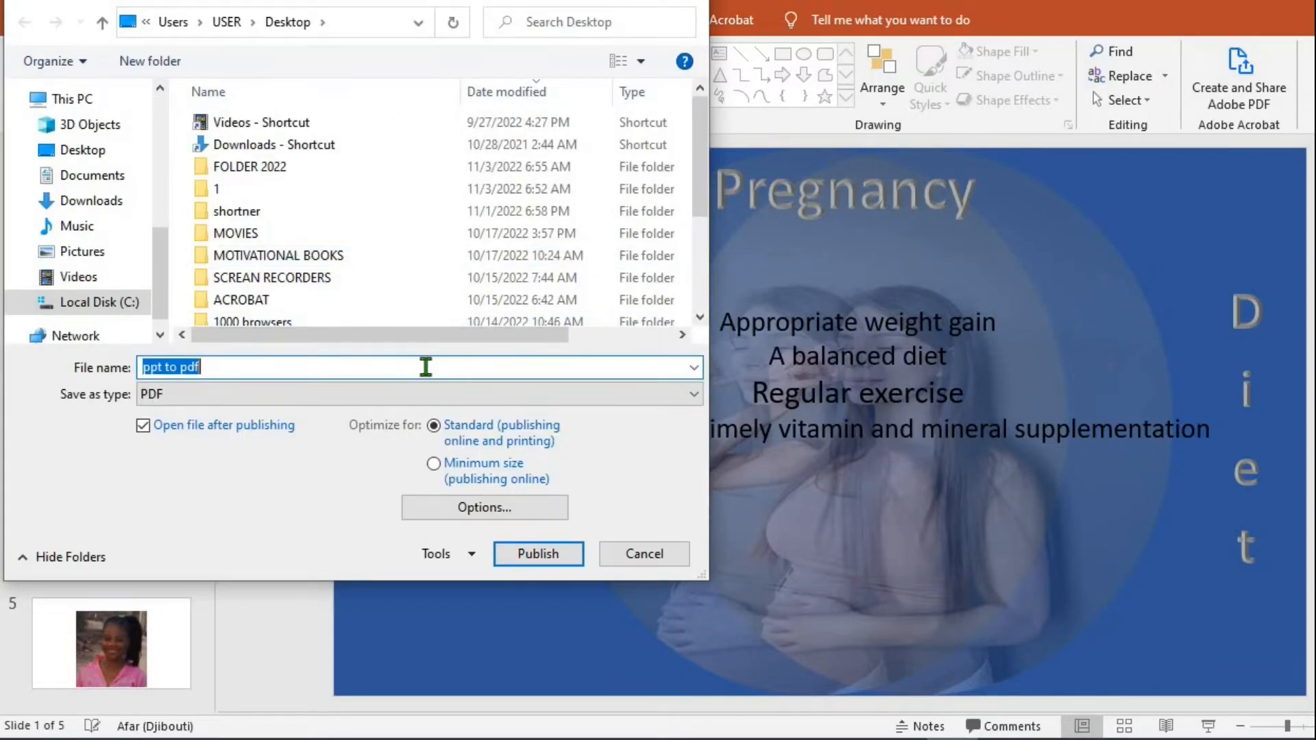
type(".")
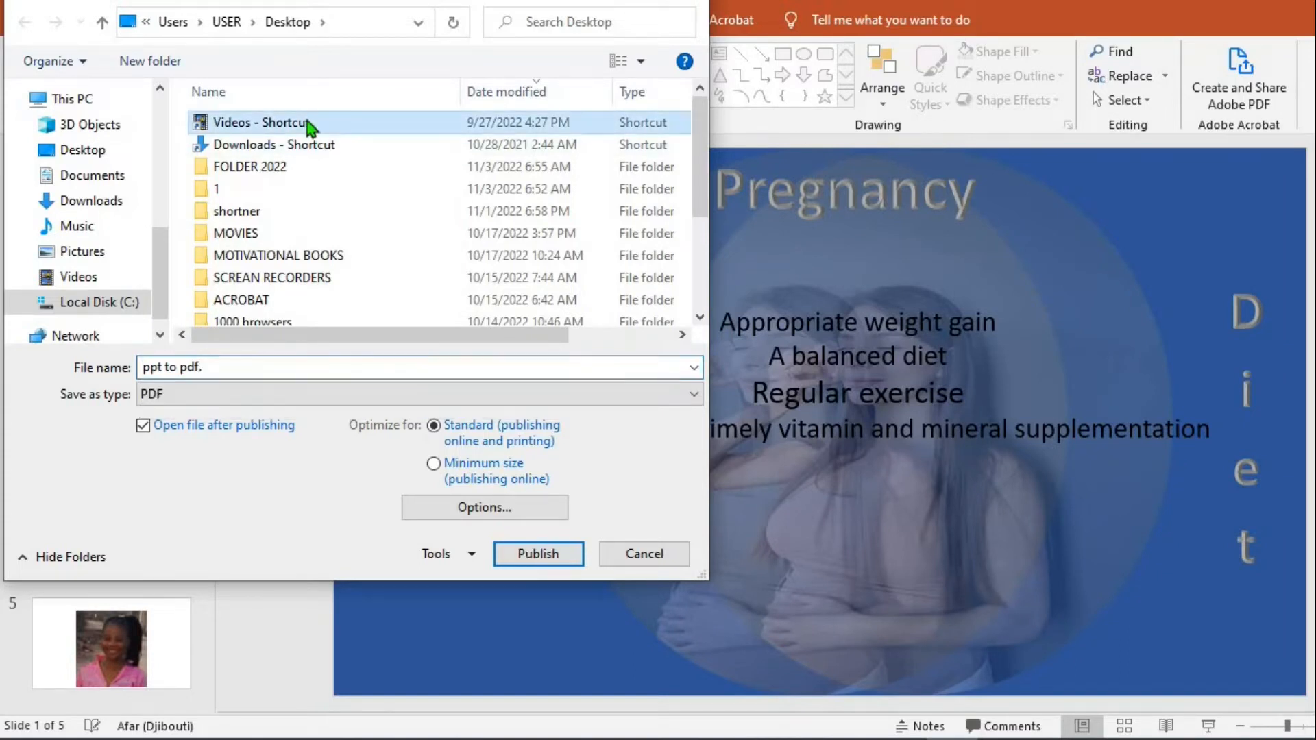
mouse_move(279, 493)
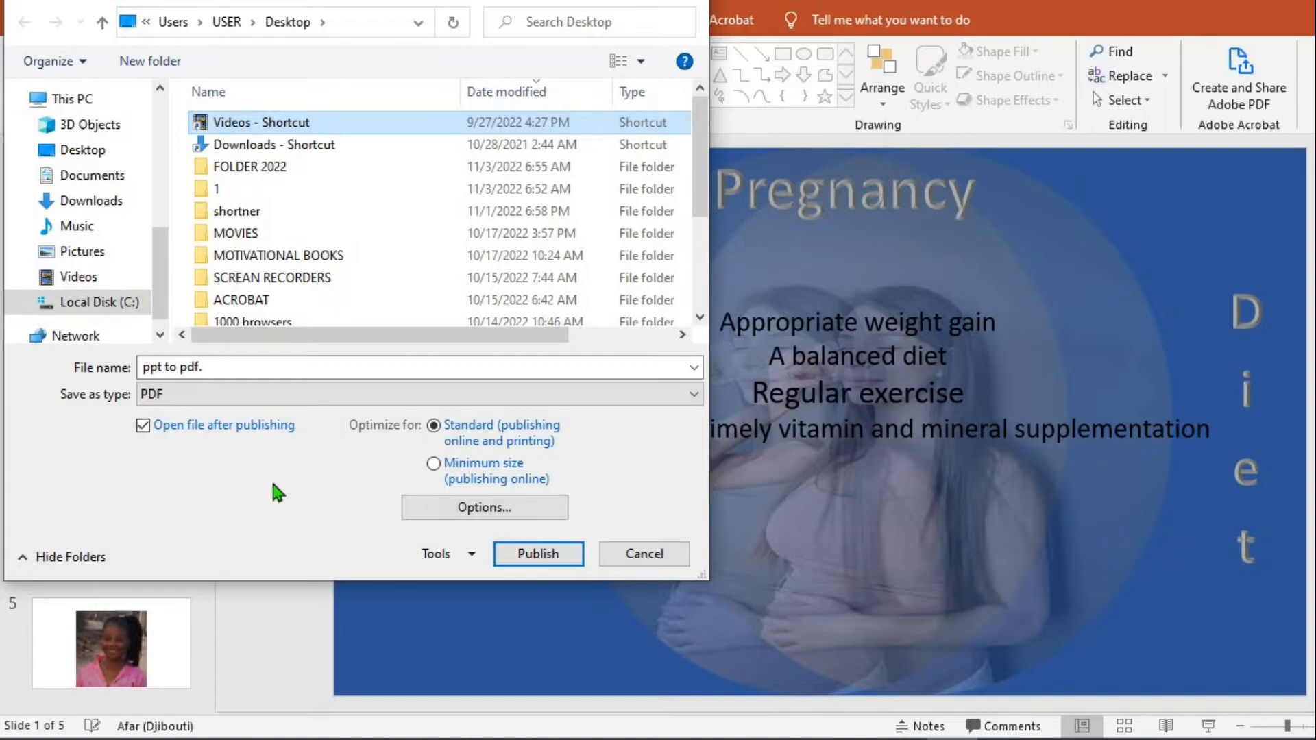
mouse_move(434, 428)
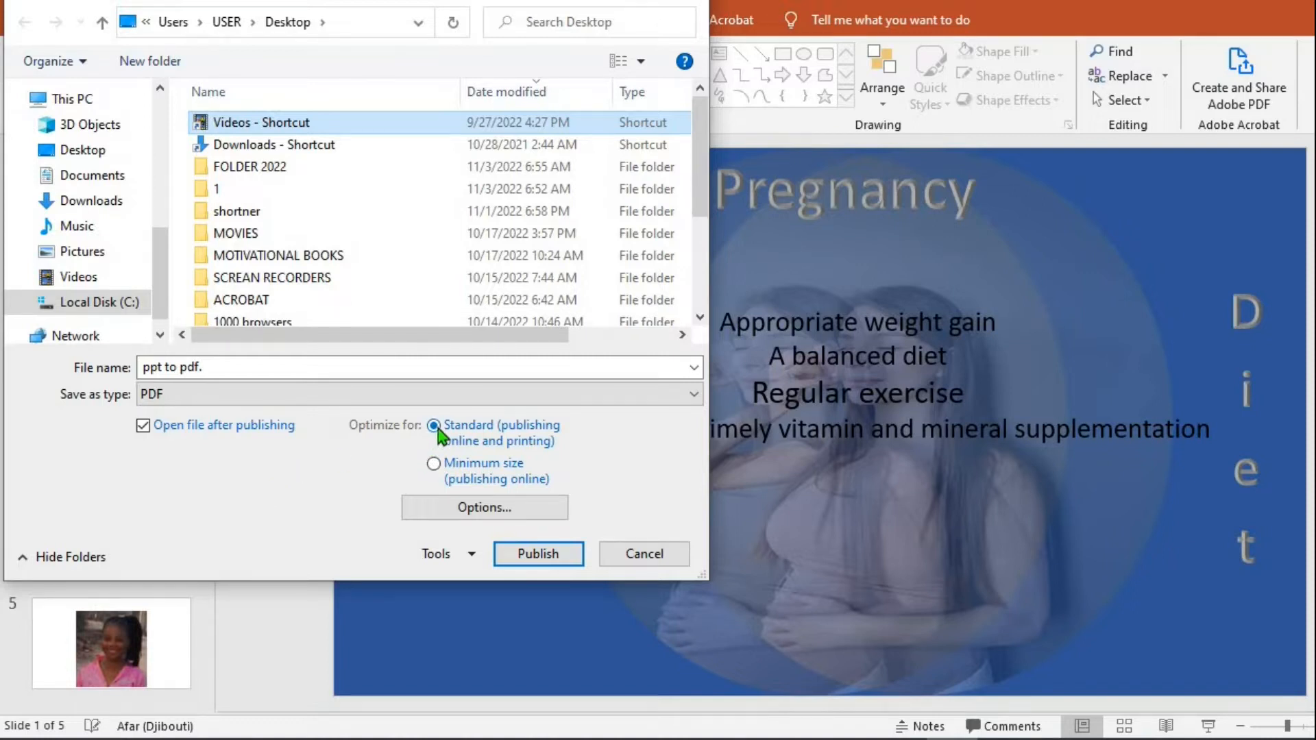
mouse_move(435, 468)
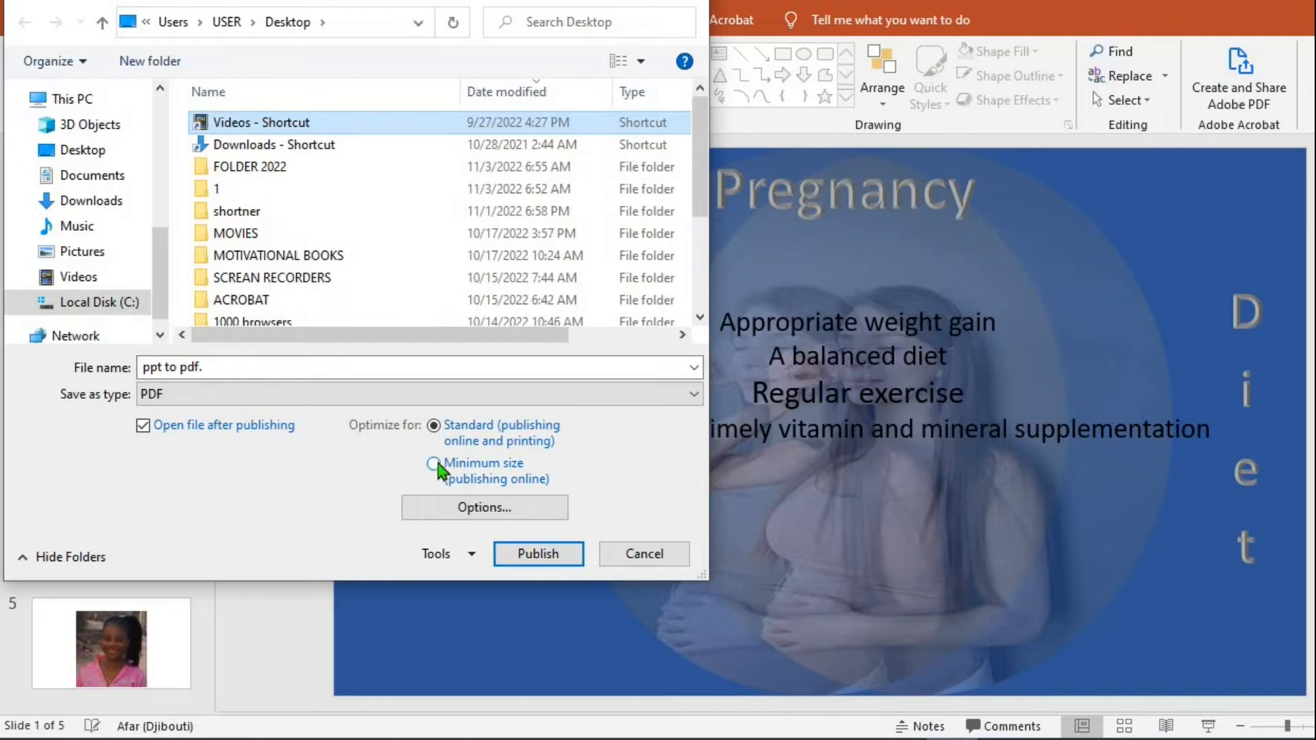
left_click(485, 507)
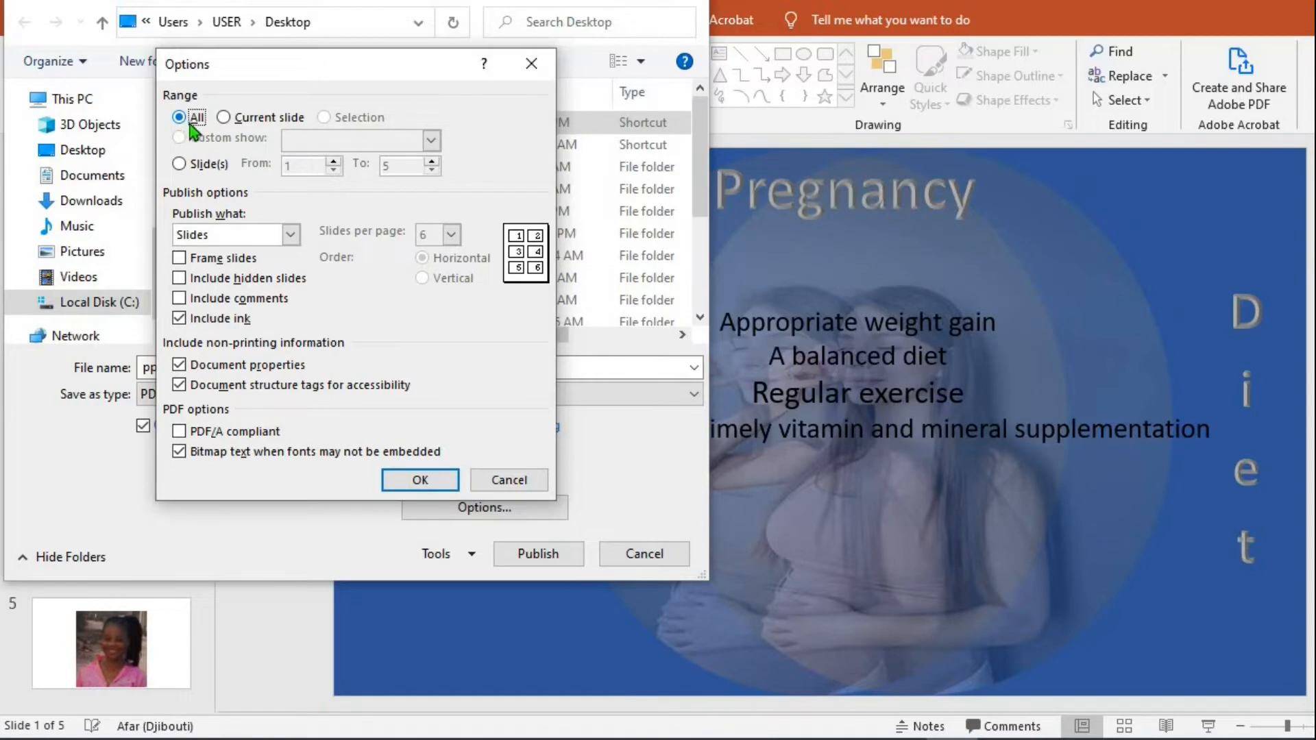
mouse_move(225, 131)
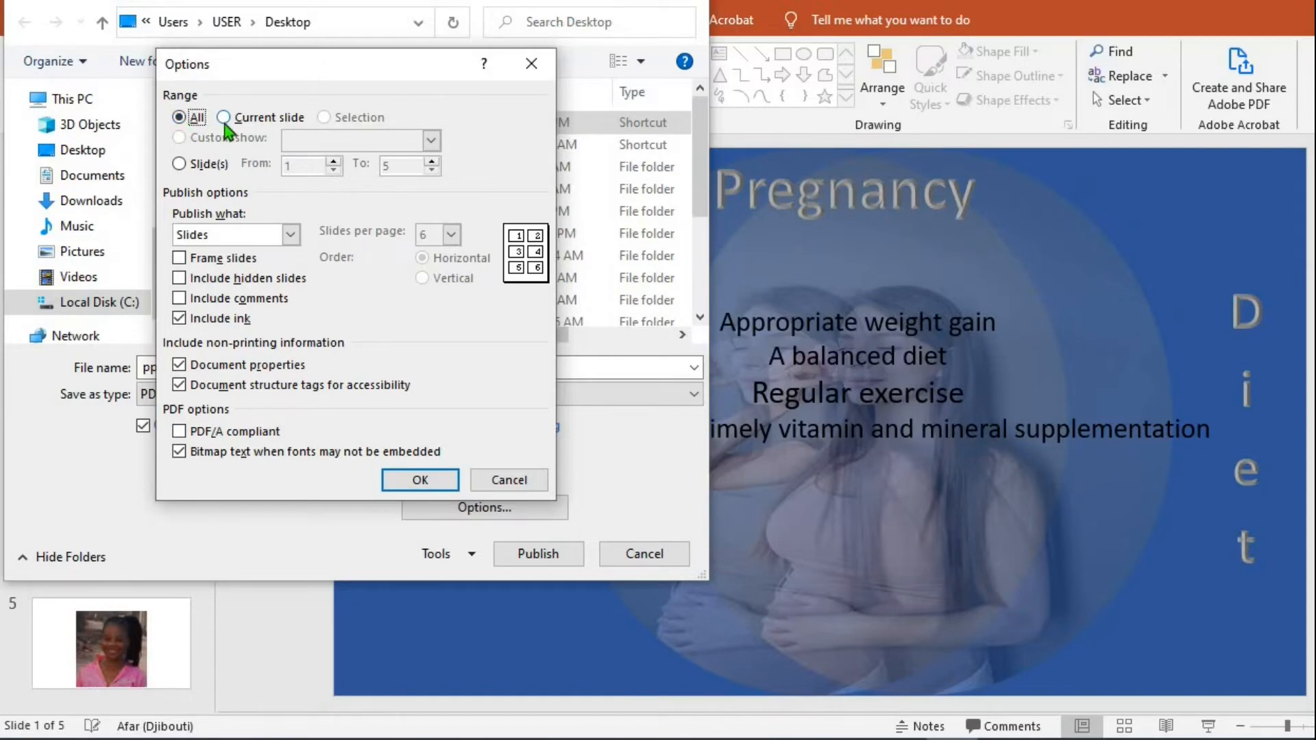
mouse_move(325, 131)
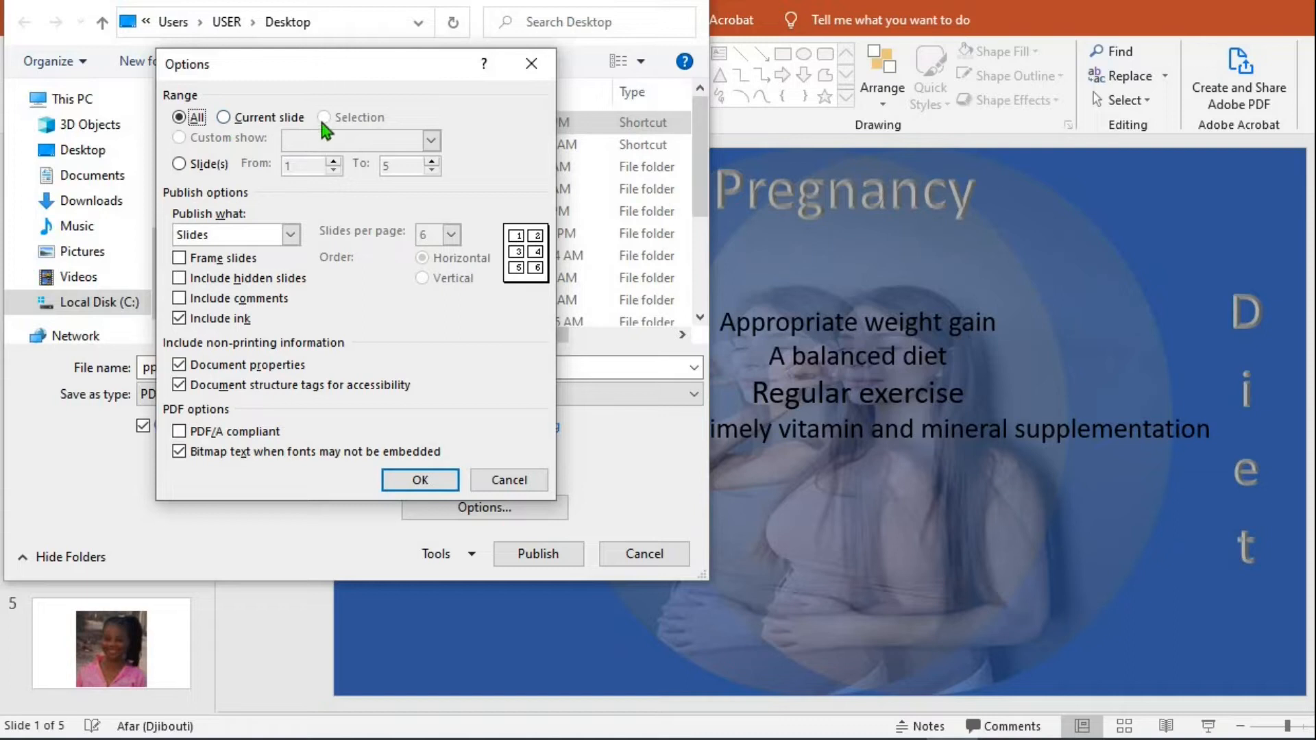
mouse_move(325, 126)
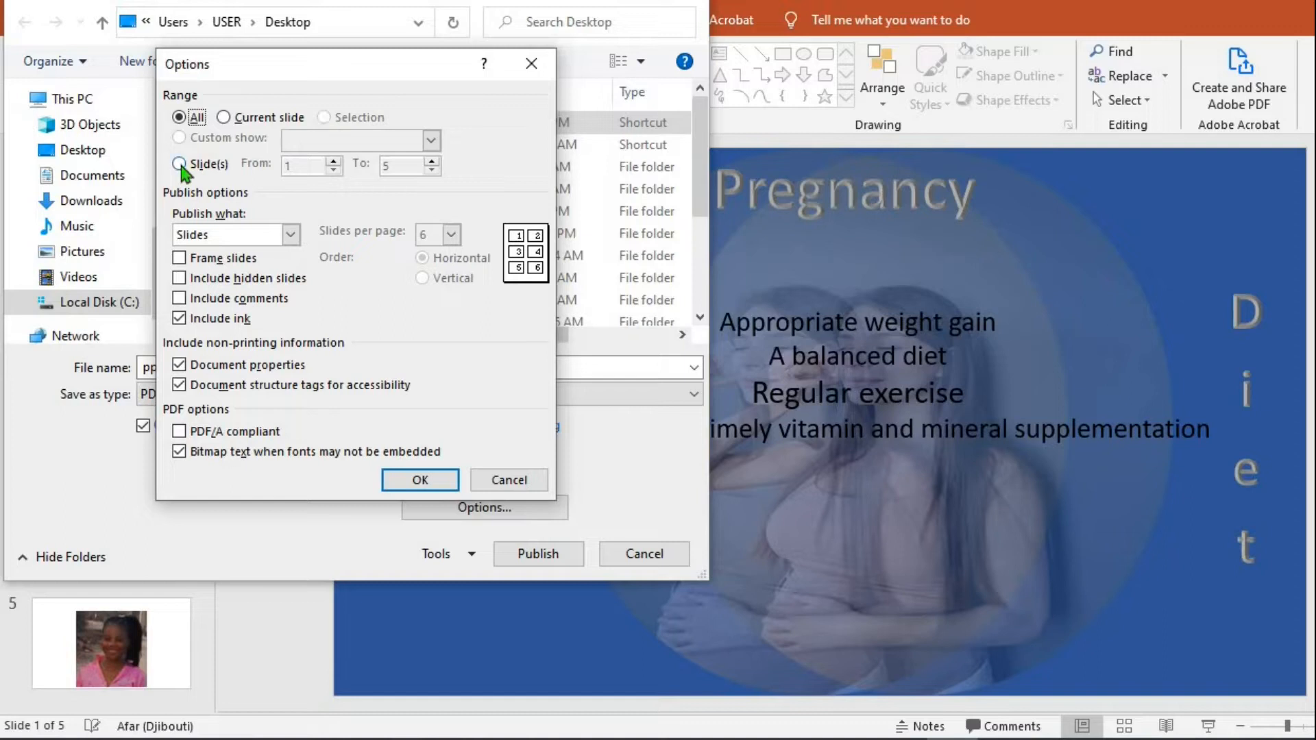
left_click(180, 165)
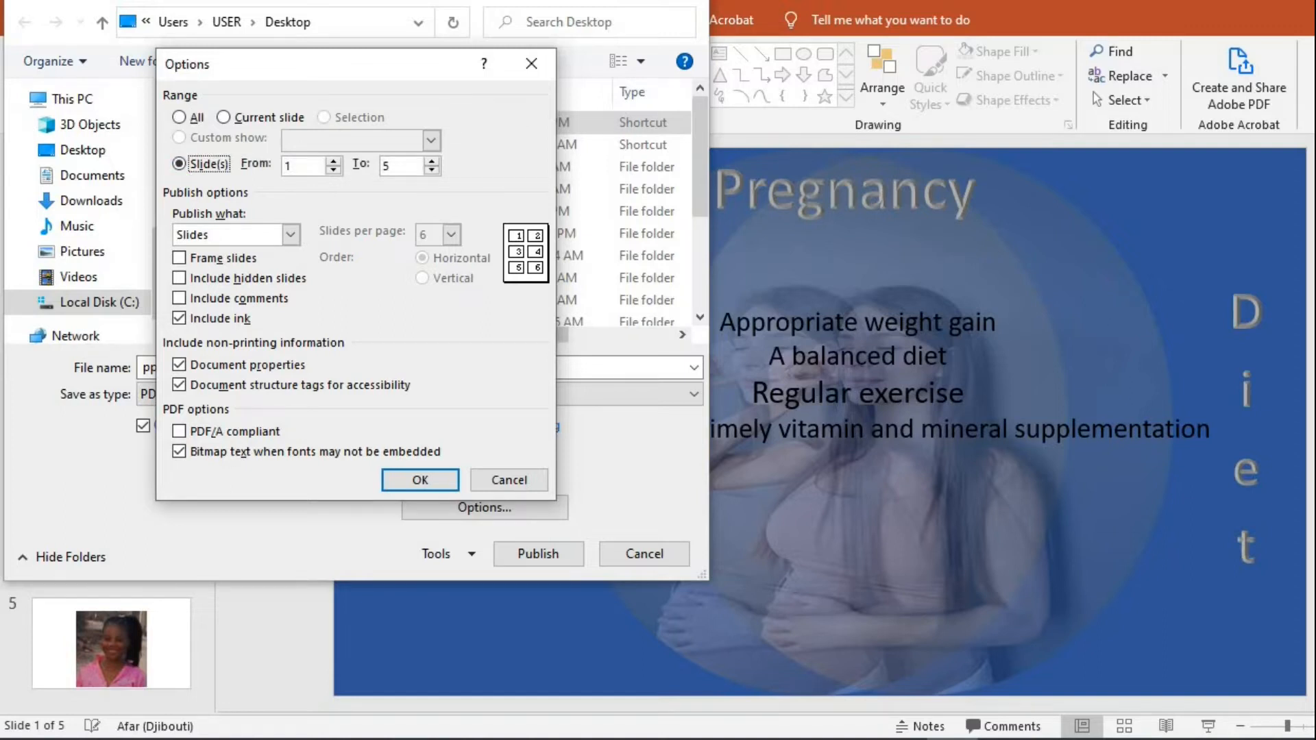
mouse_move(361, 194)
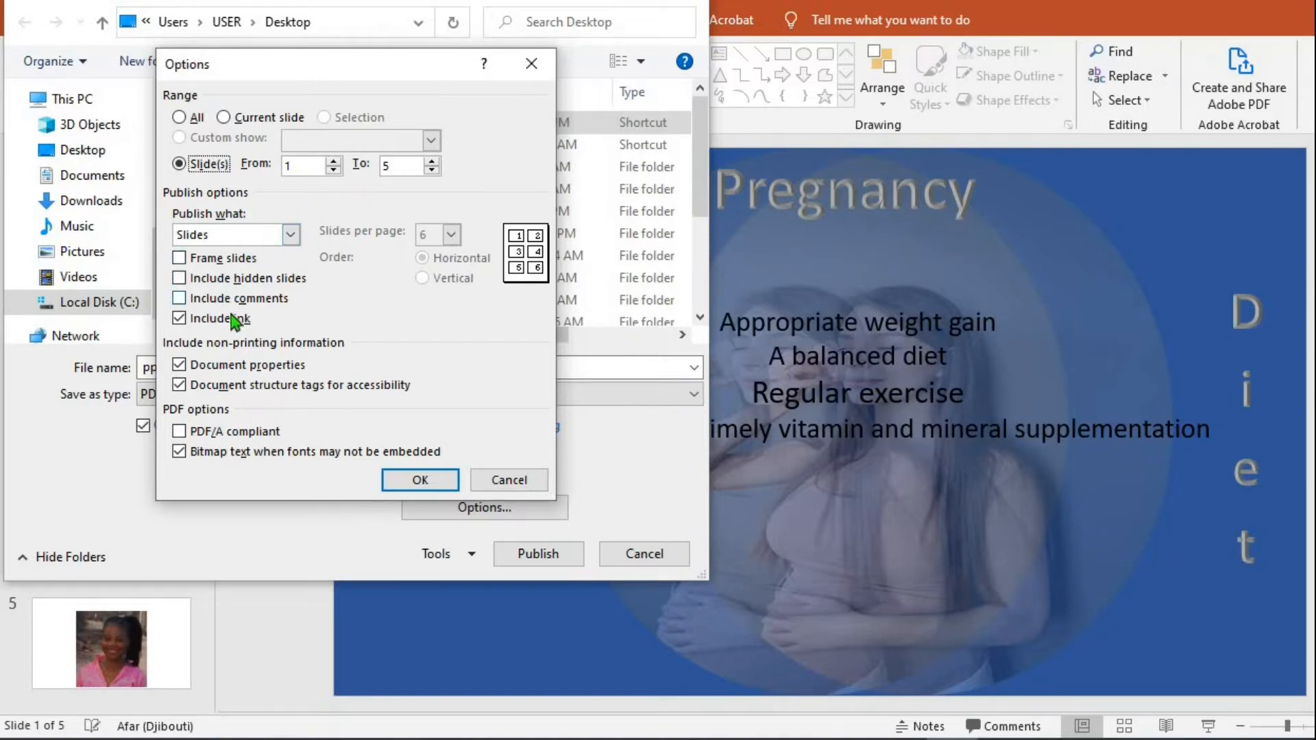
mouse_move(195, 139)
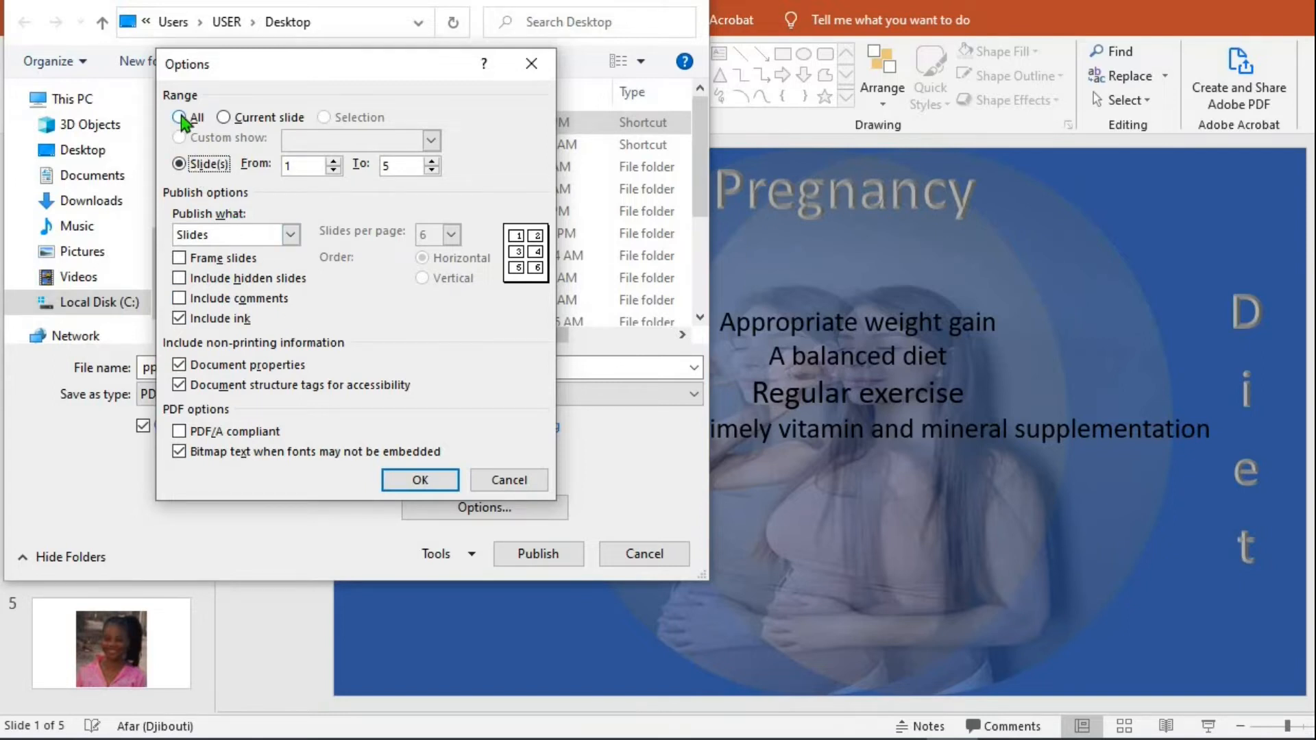
left_click(180, 116)
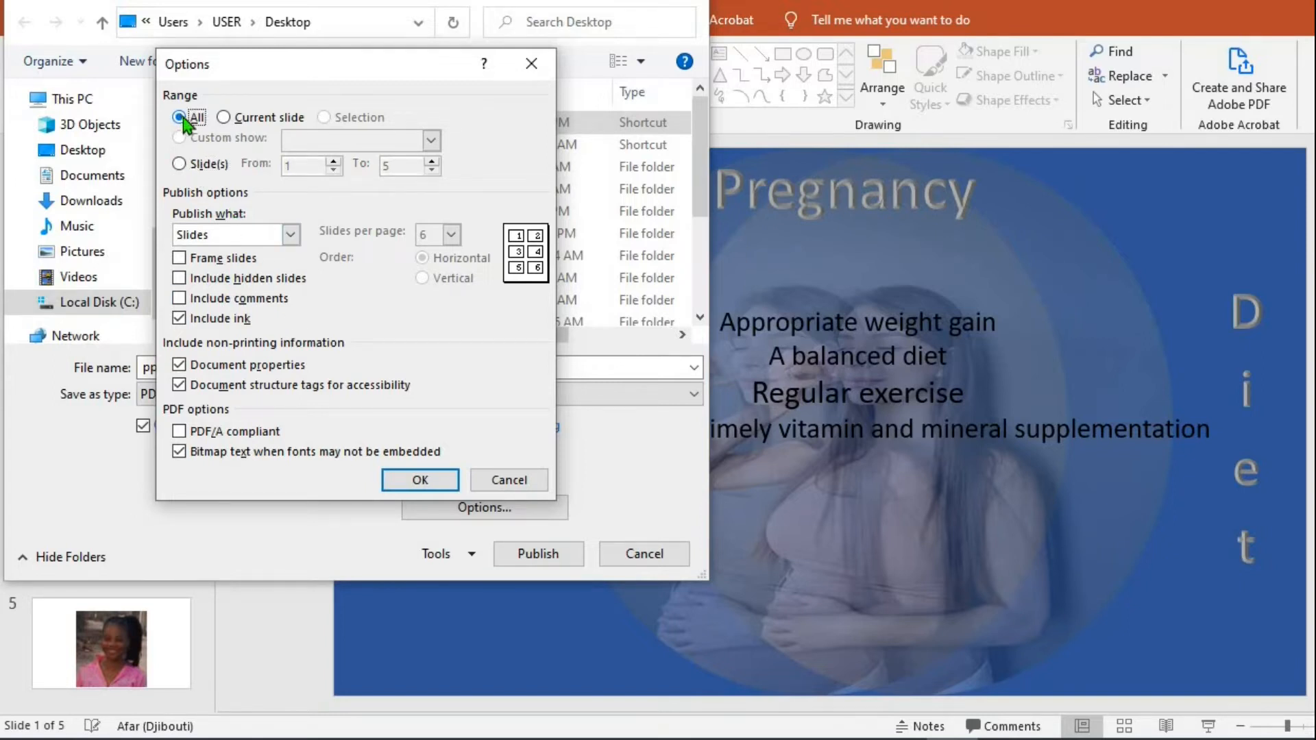
left_click(419, 479)
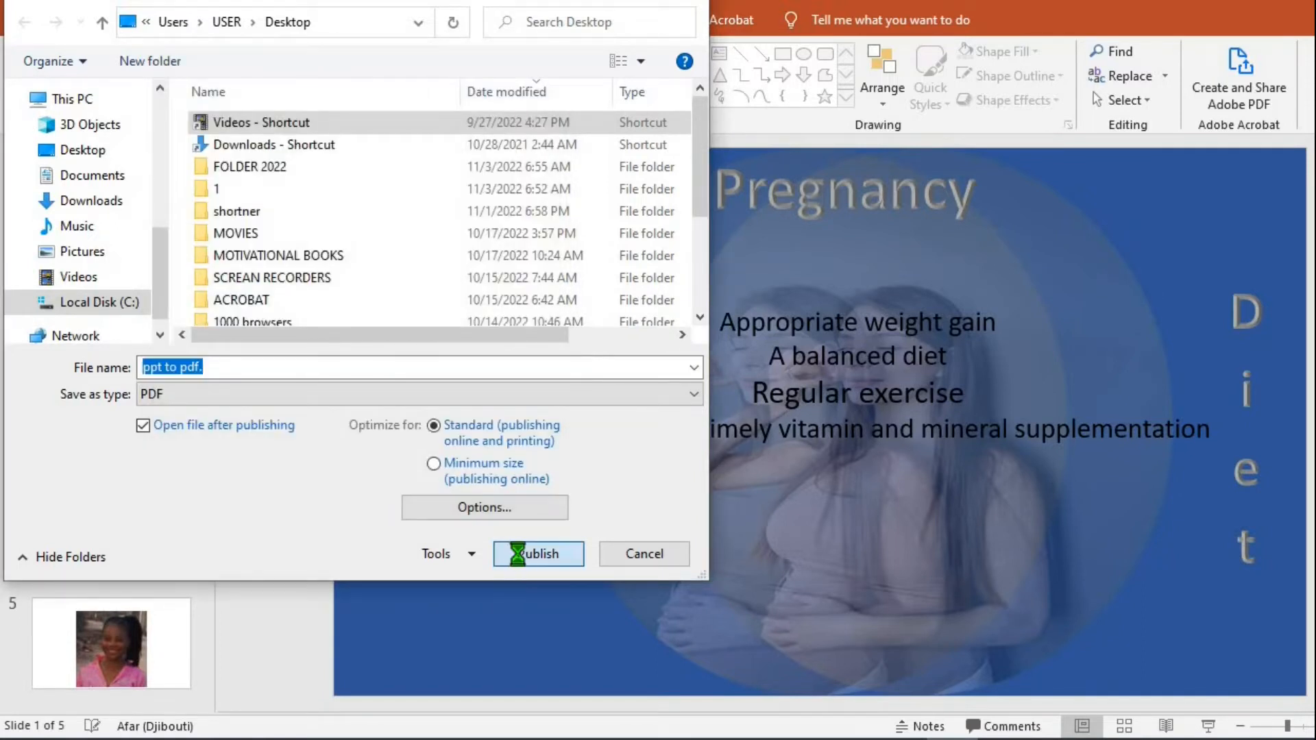
Publish the five-page PDF, browse it in Acrobat Reader, then return to PowerPoint.
left_click(538, 553)
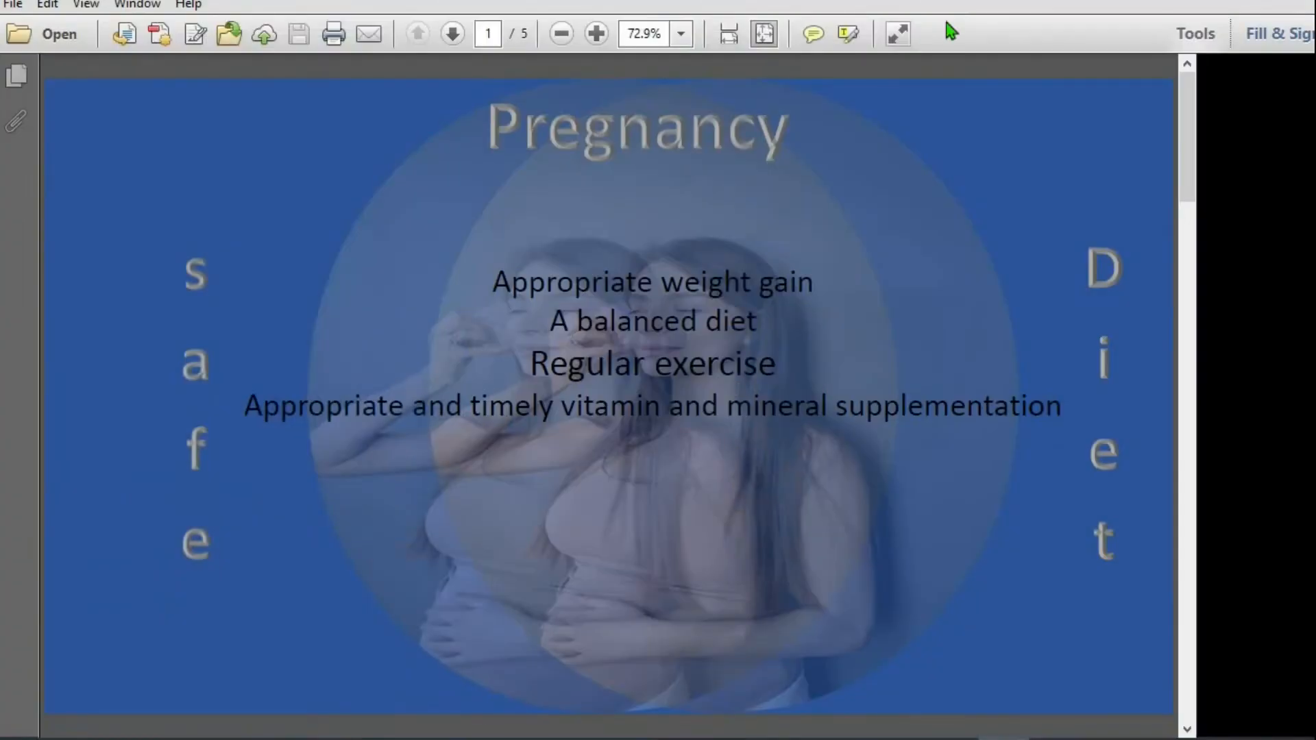
left_click(452, 35)
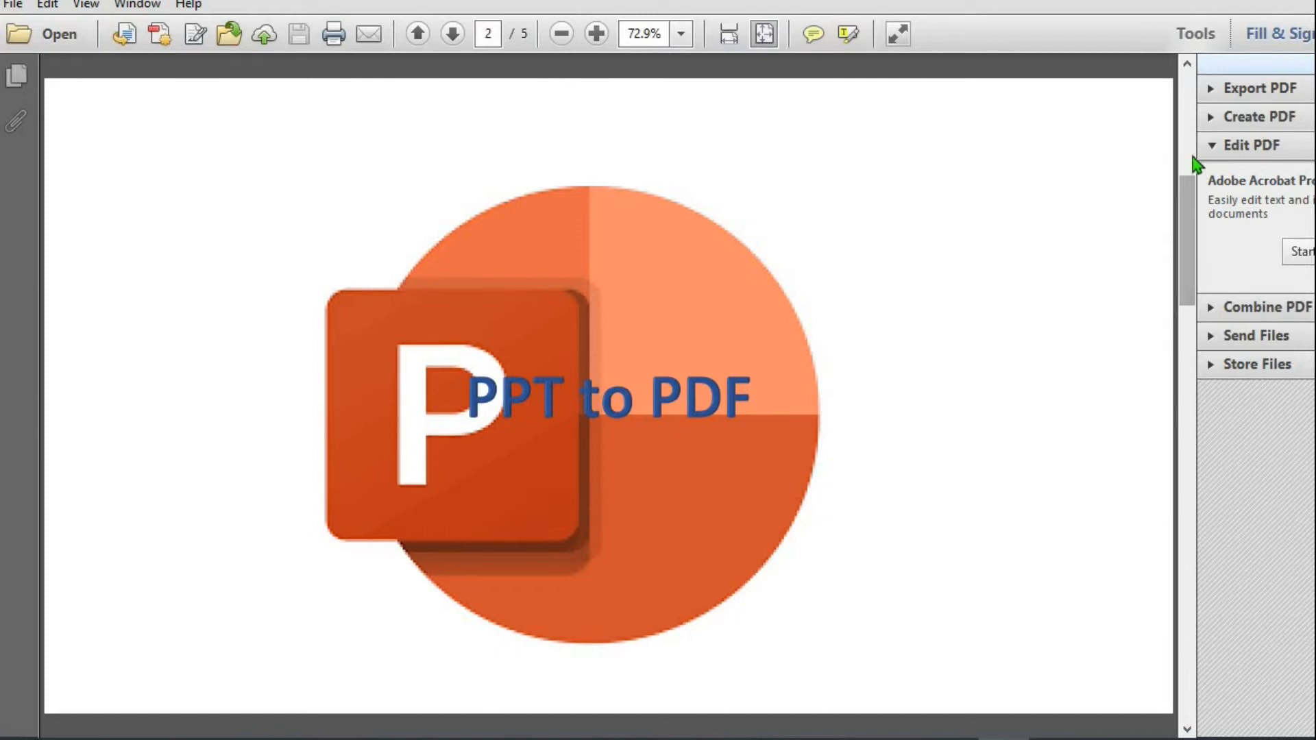
left_click(417, 34)
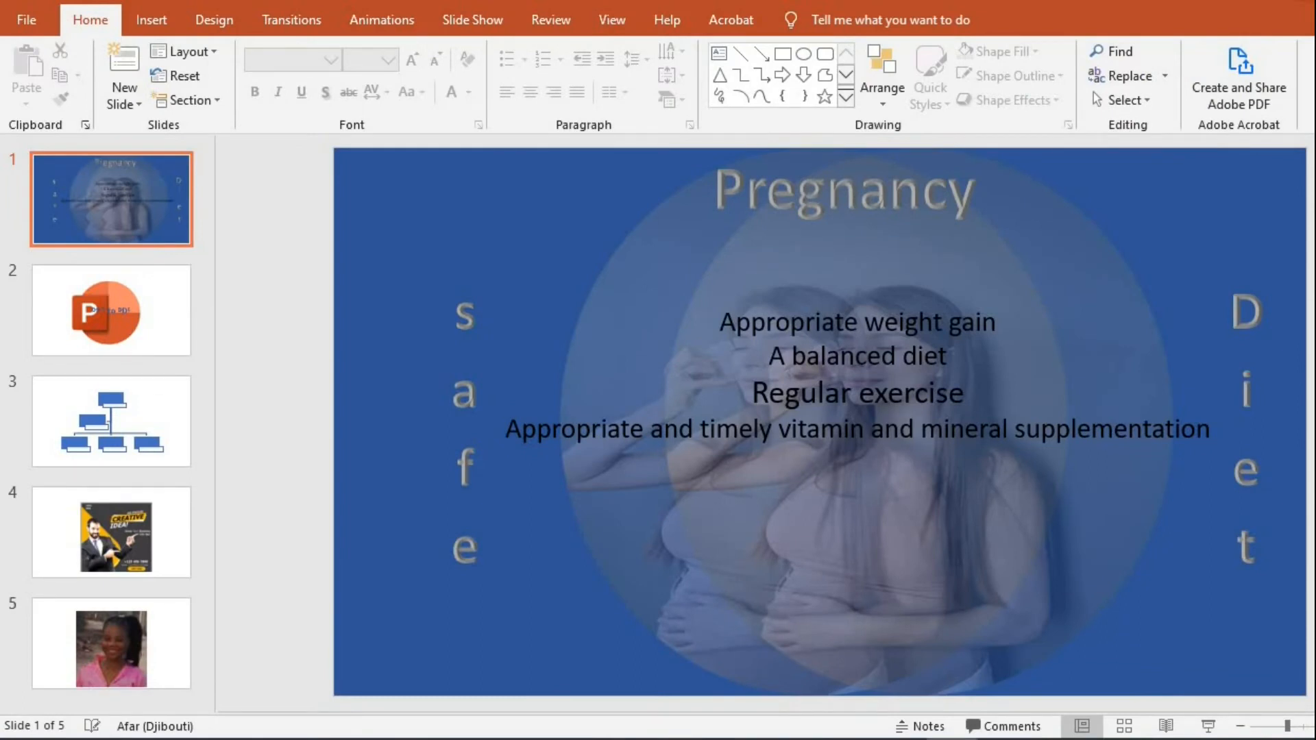
Save a copy to the Desktop named 'pdf' with PDF as the file type.
left_click(26, 18)
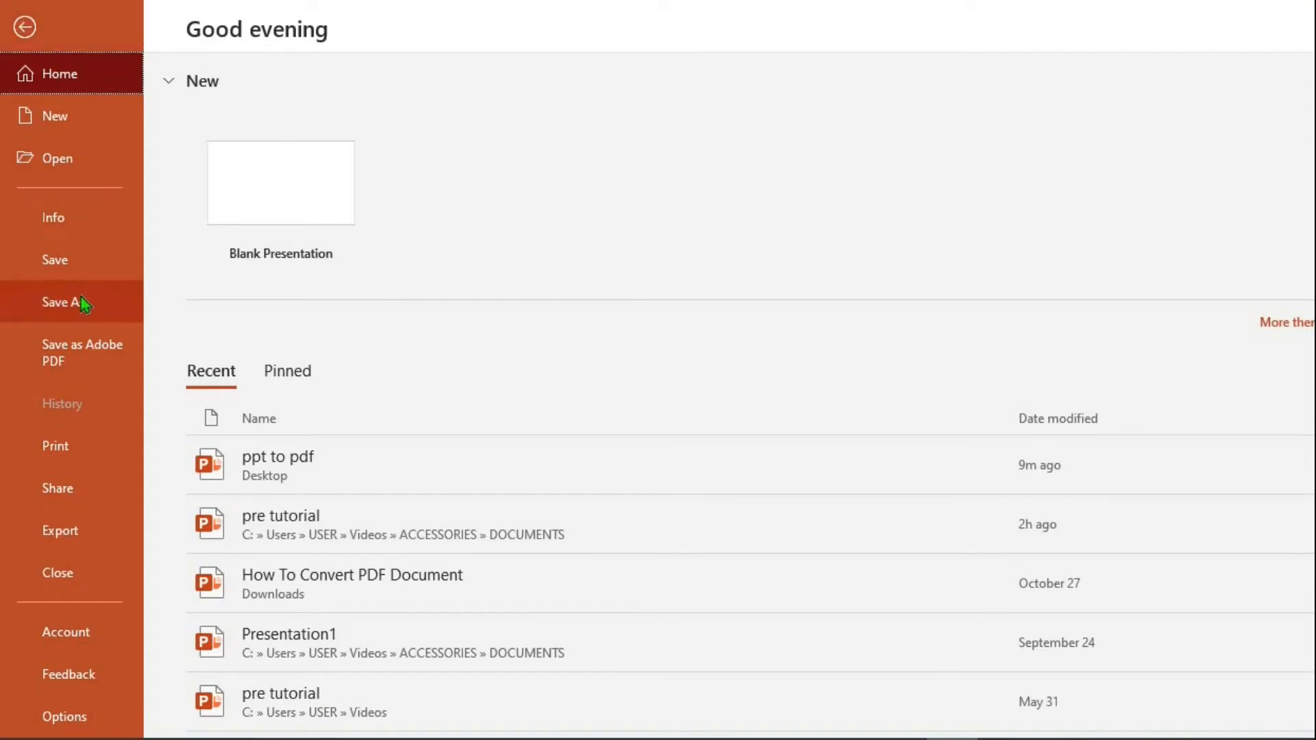
left_click(60, 302)
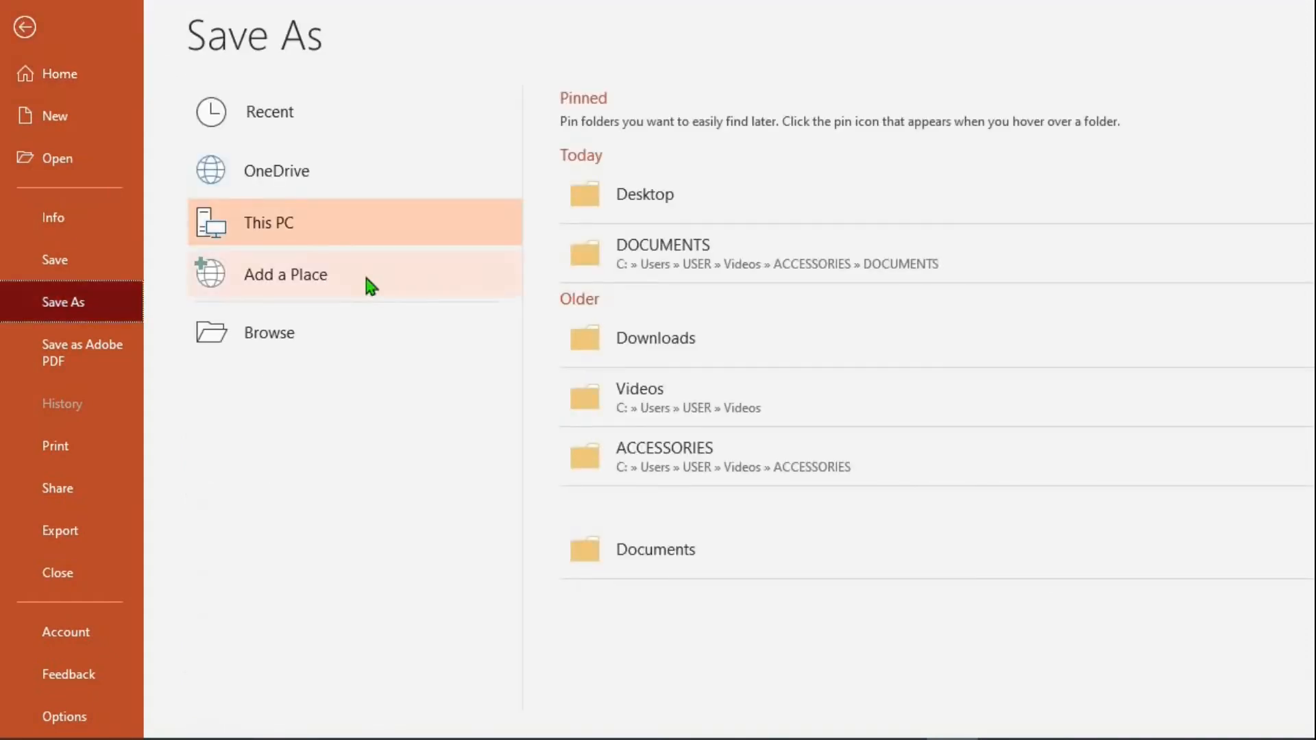
mouse_move(650, 209)
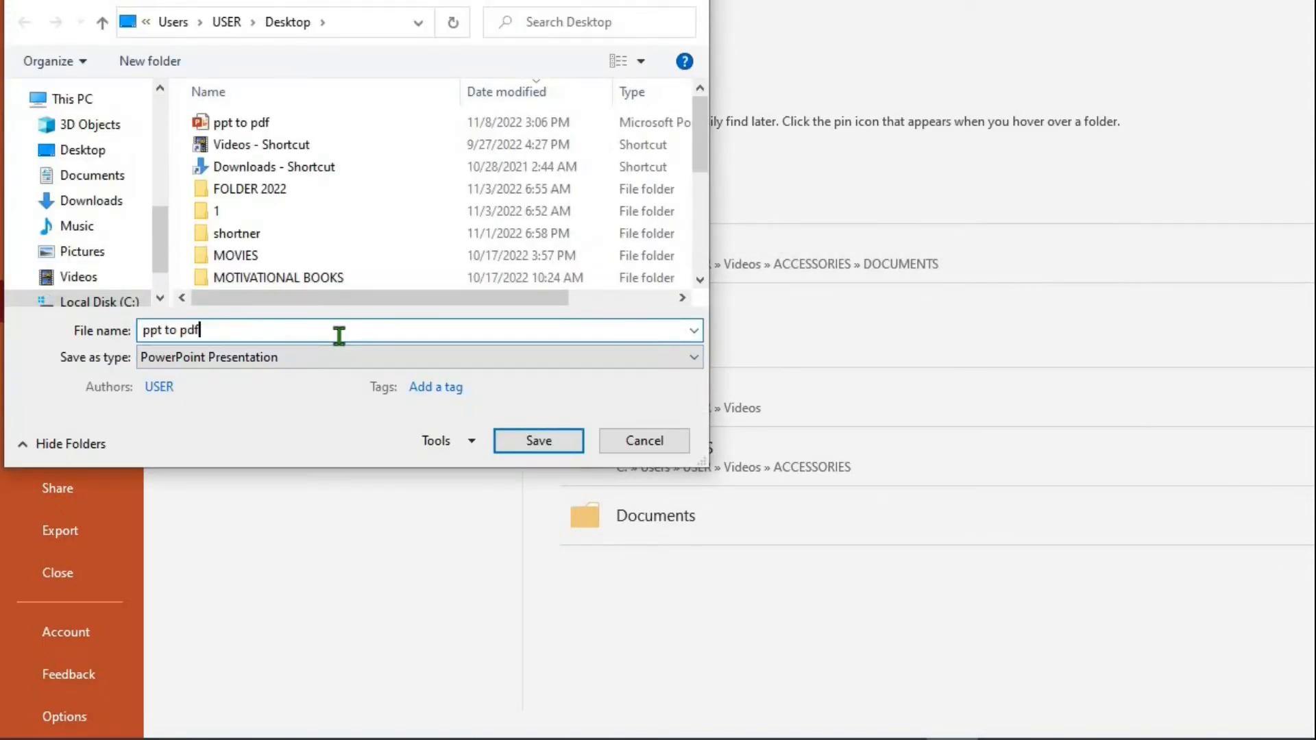
key("ctrl+a")
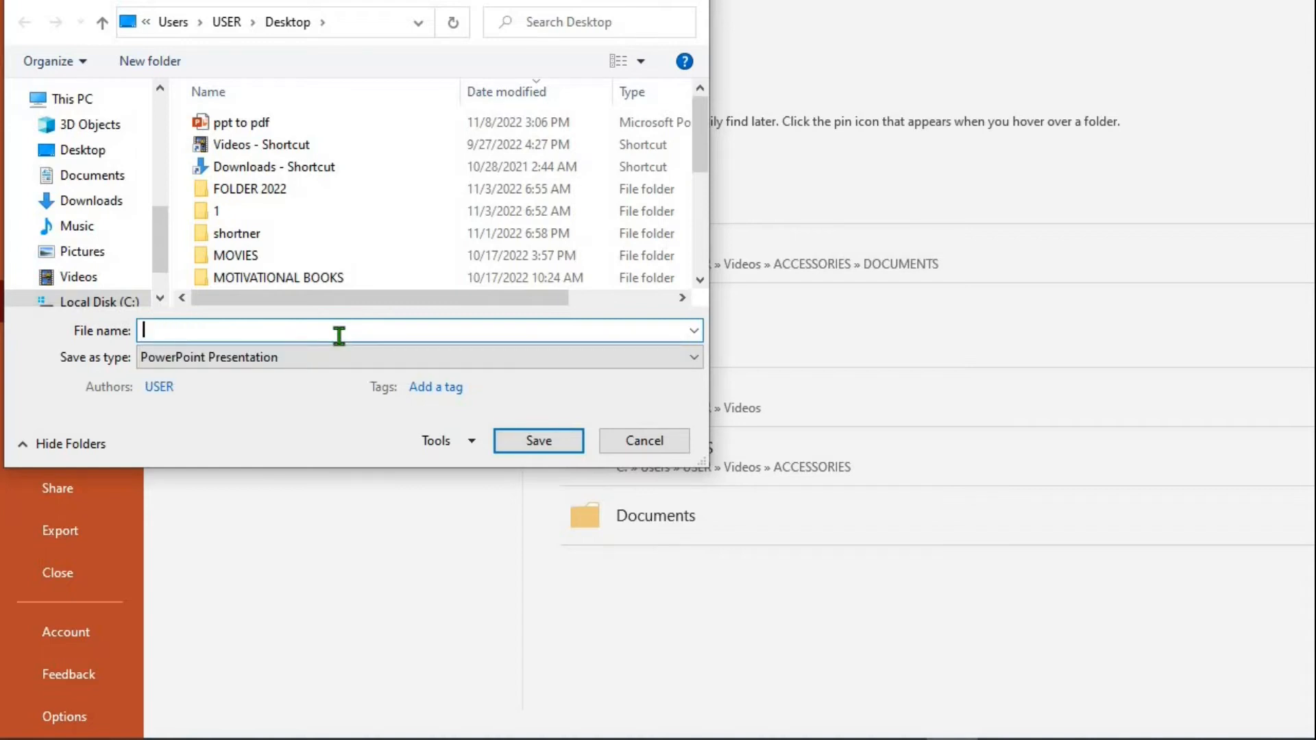
type("pdf")
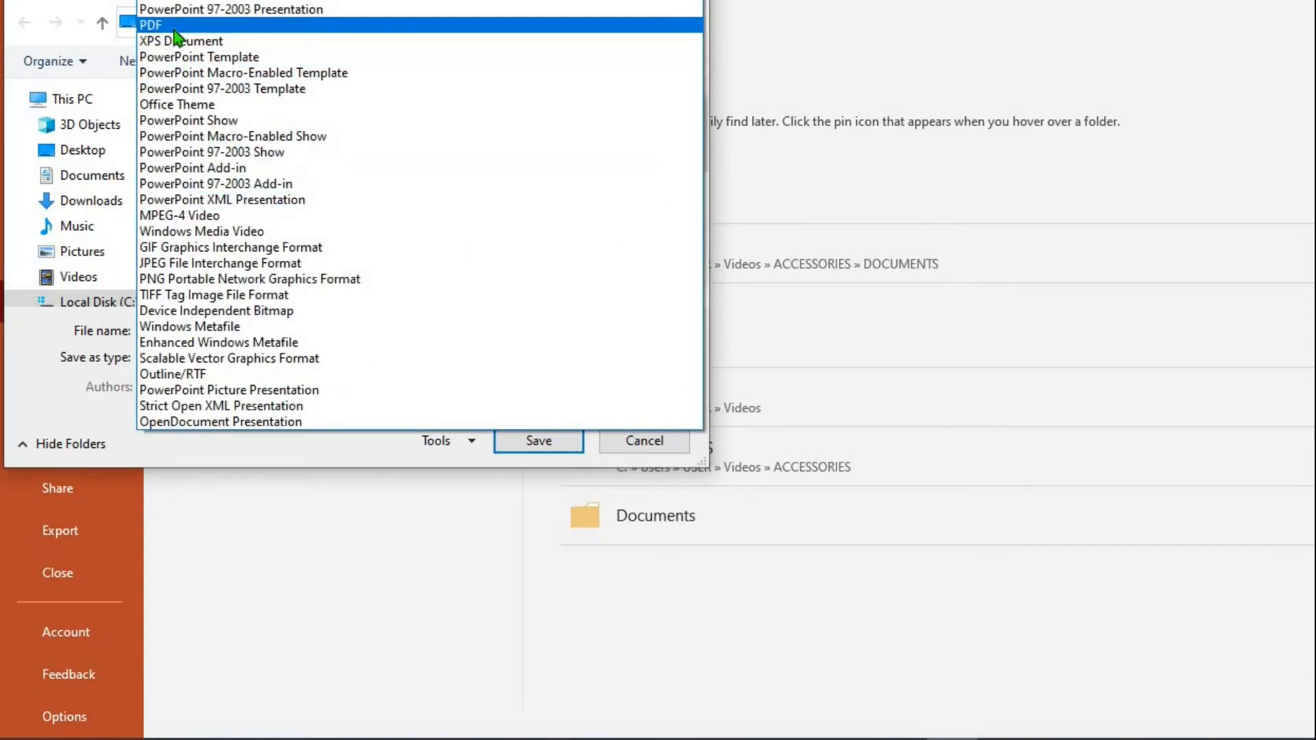
left_click(151, 25)
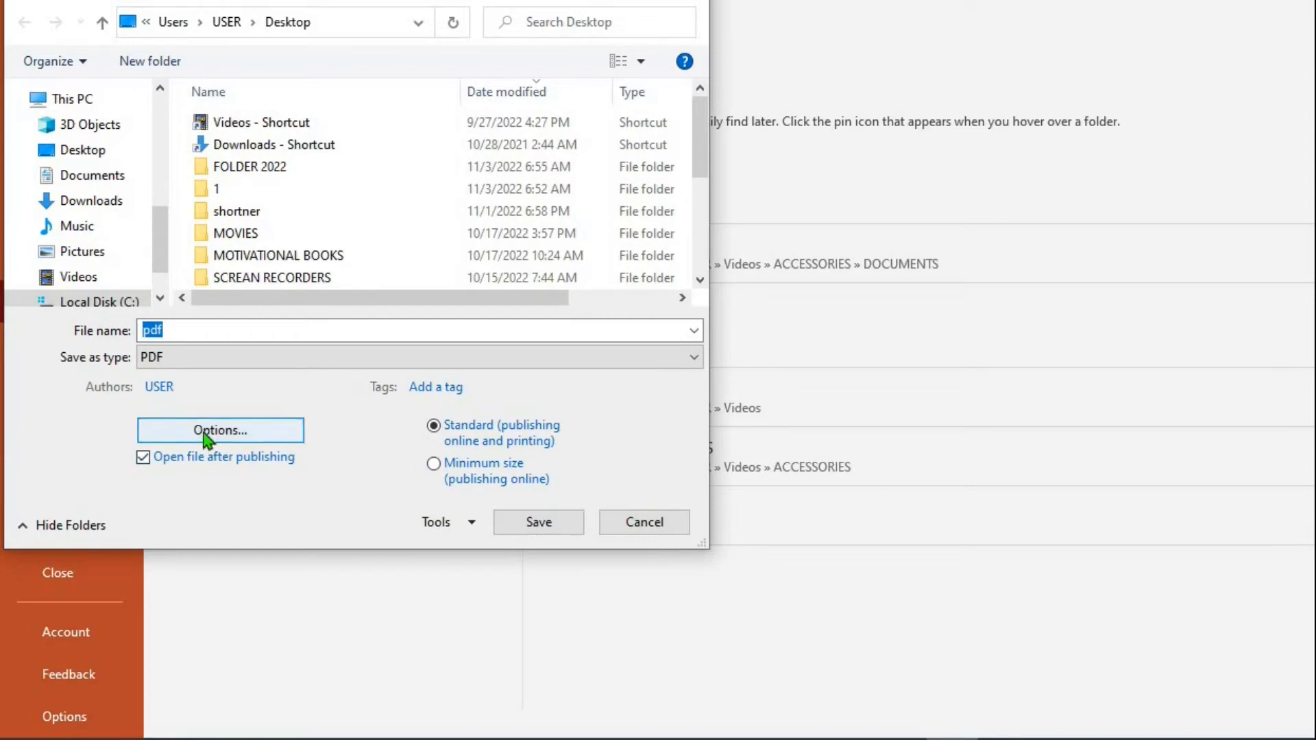
Review the PDF publishing options and accept the defaults.
left_click(220, 430)
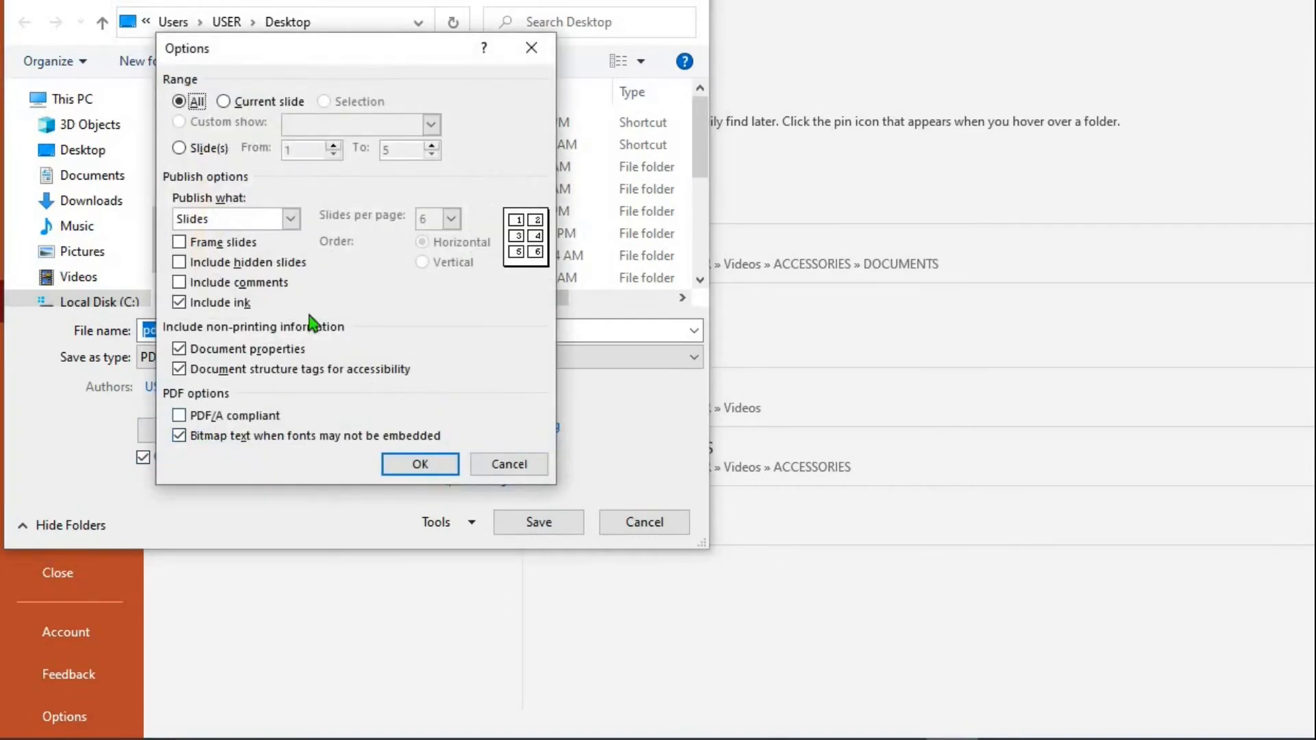
mouse_move(382, 281)
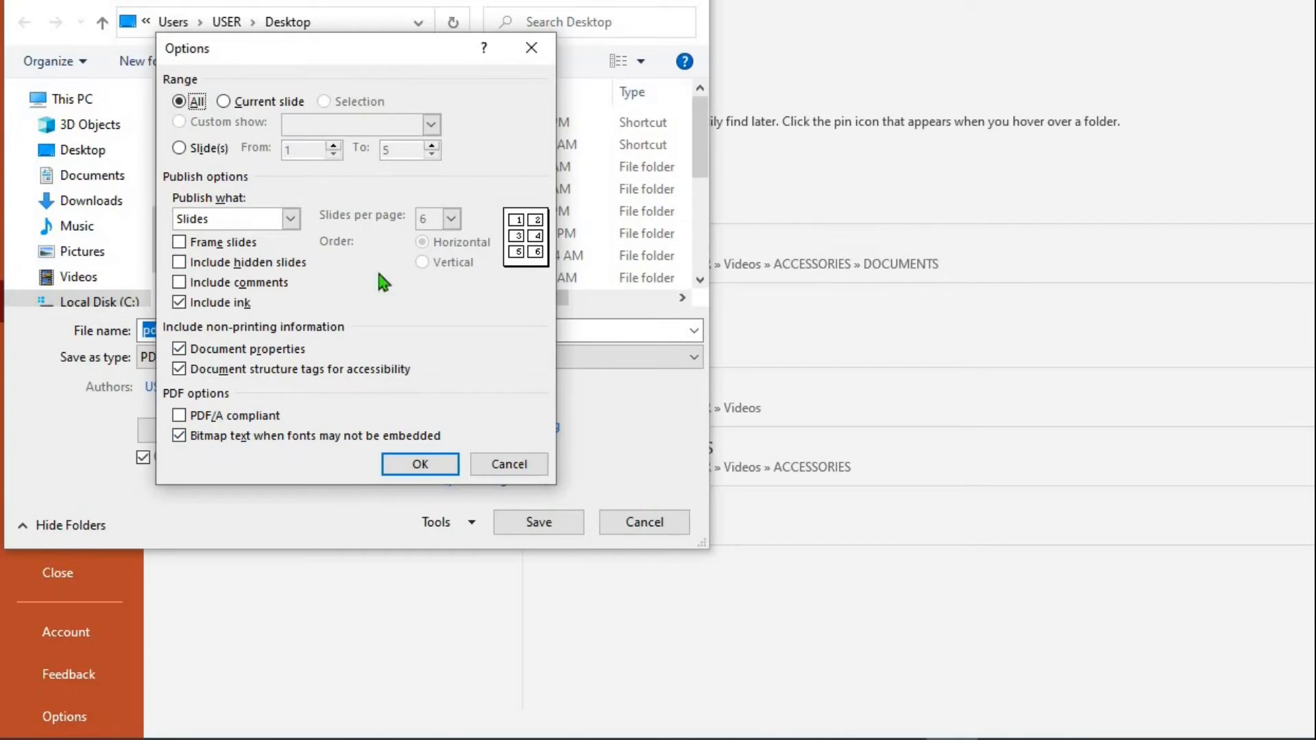
mouse_move(445, 437)
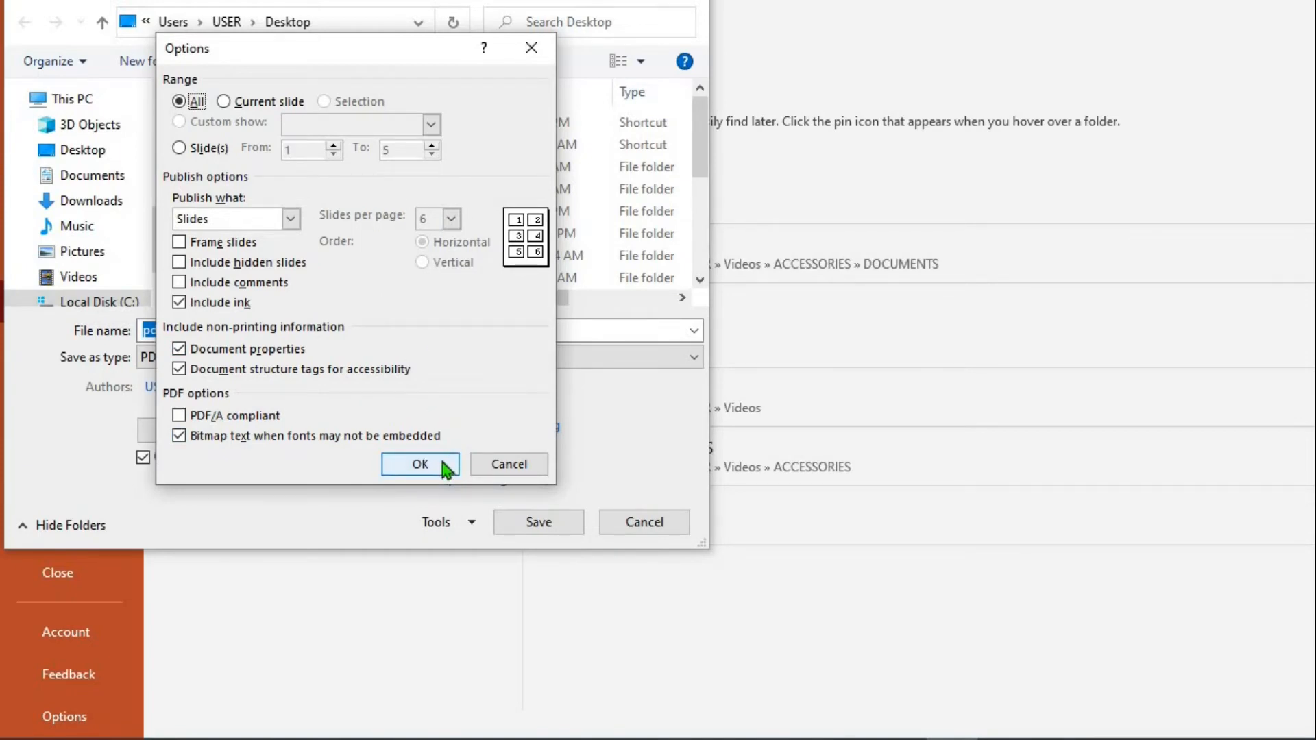
left_click(419, 464)
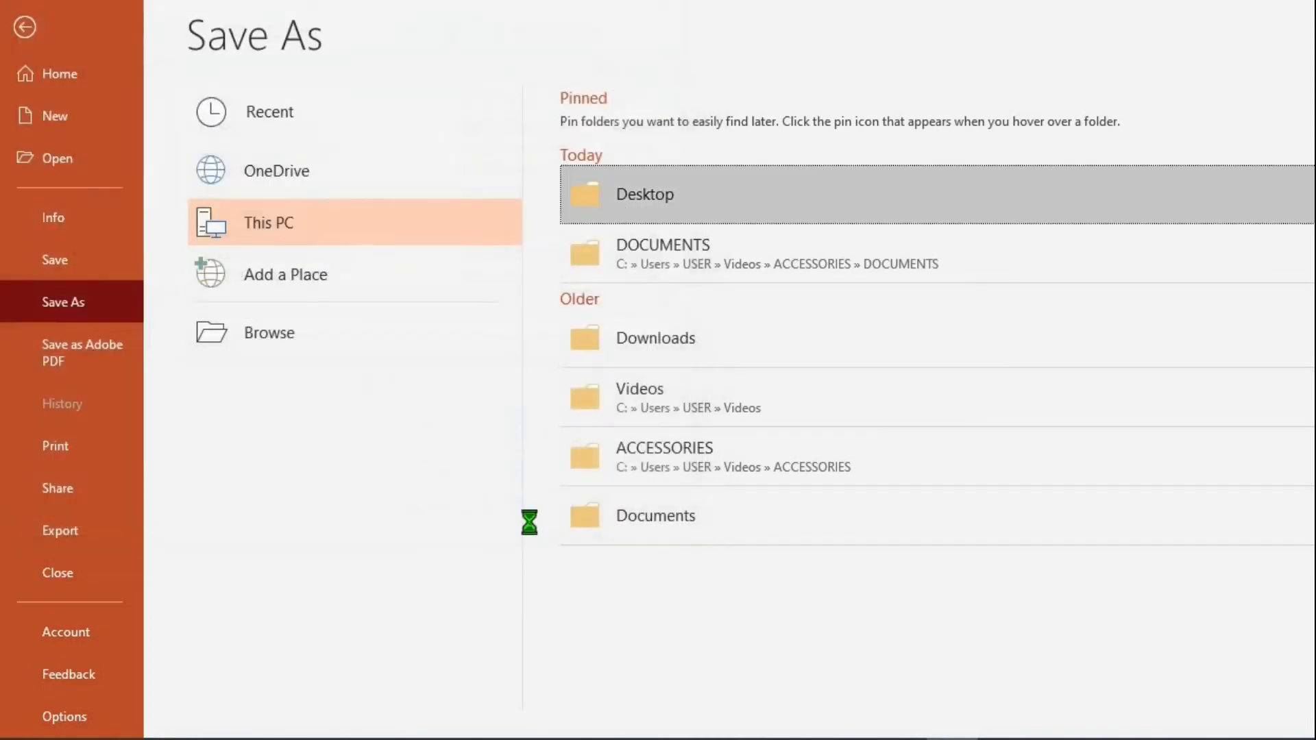
Look over the second published PDF in Acrobat Reader, then close it.
left_click(644, 194)
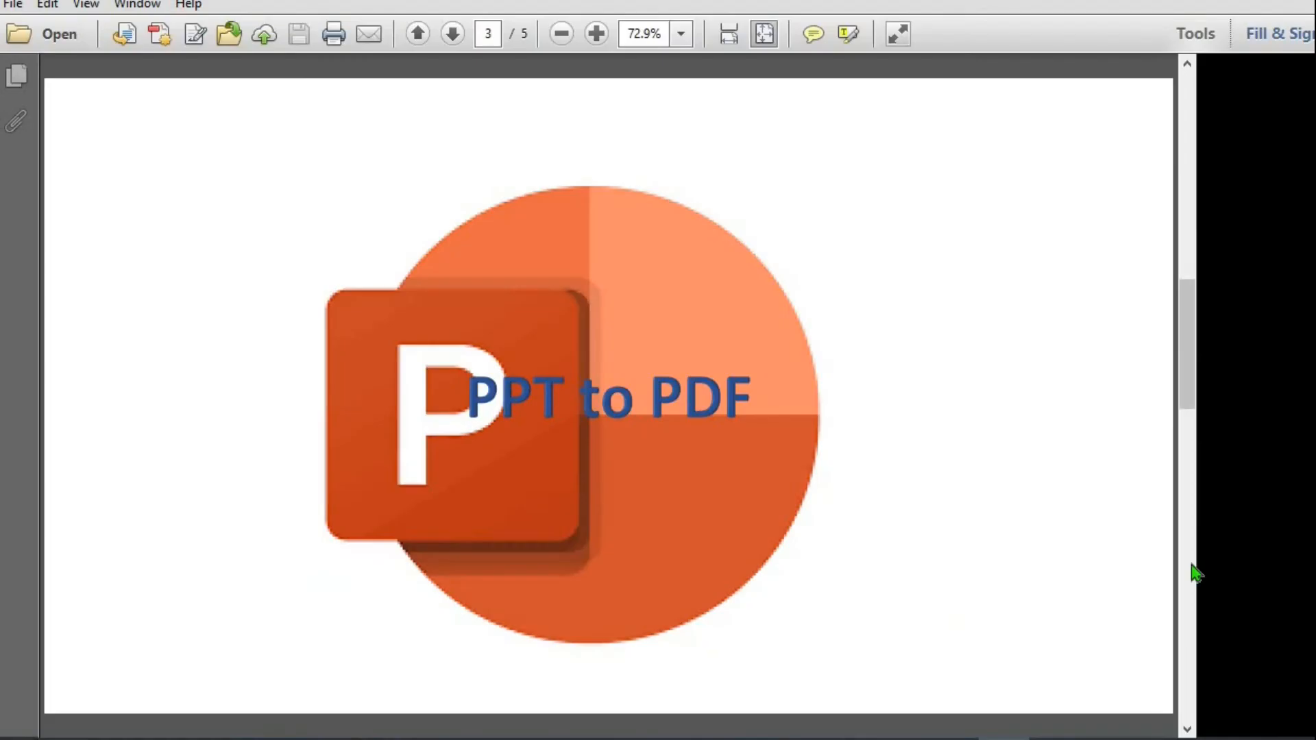
left_click(452, 33)
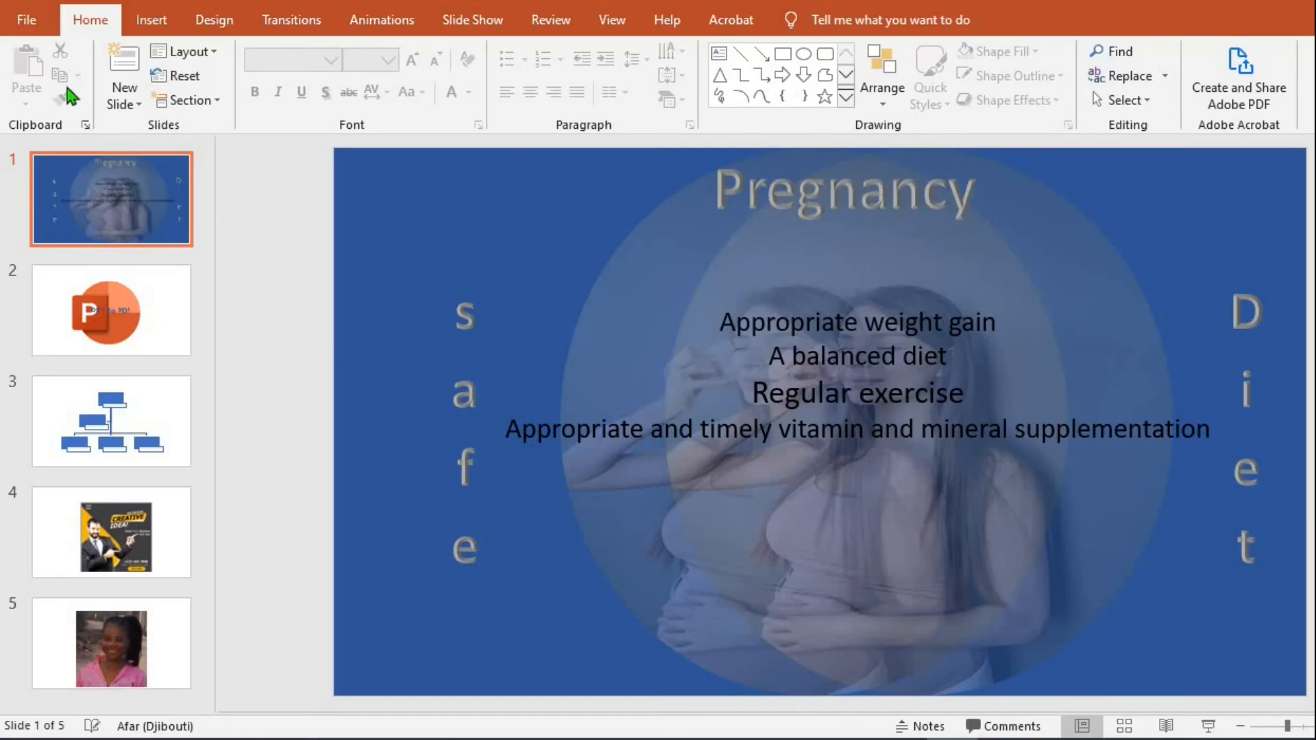
Go to File > Print and show the printer list.
left_click(26, 19)
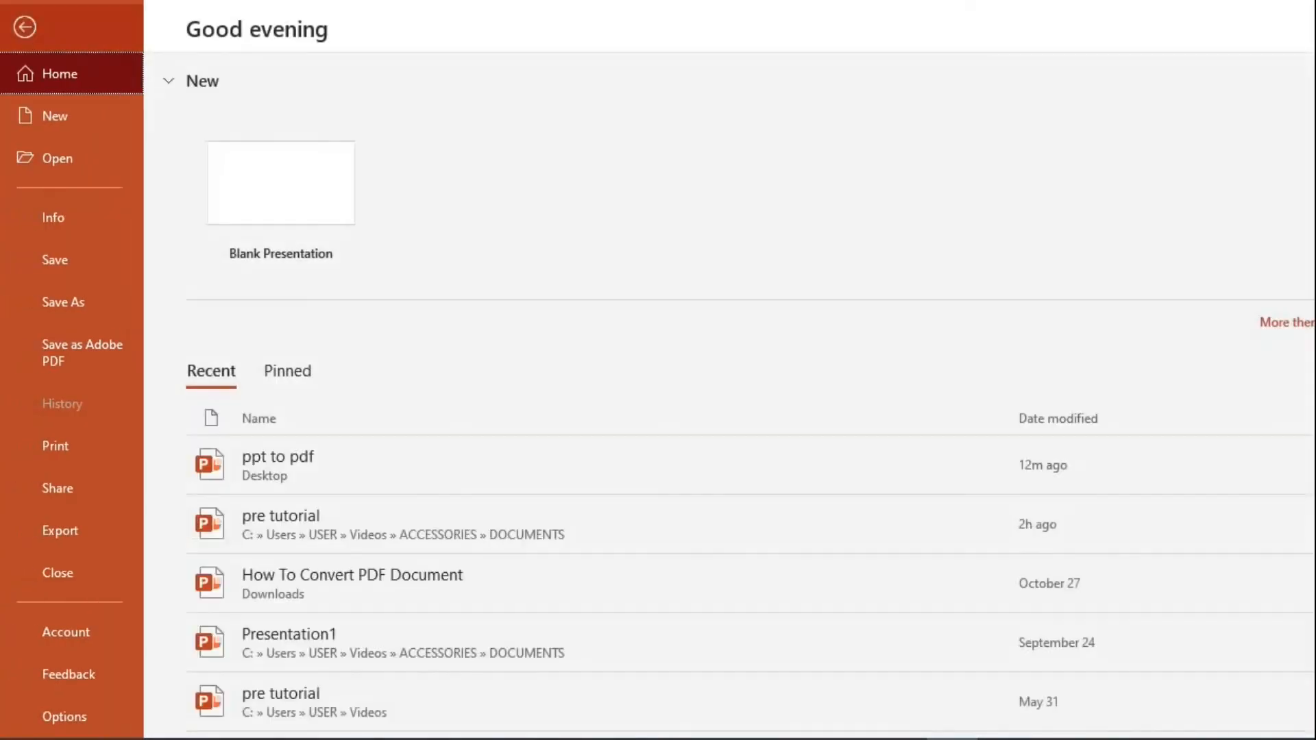
mouse_move(55, 445)
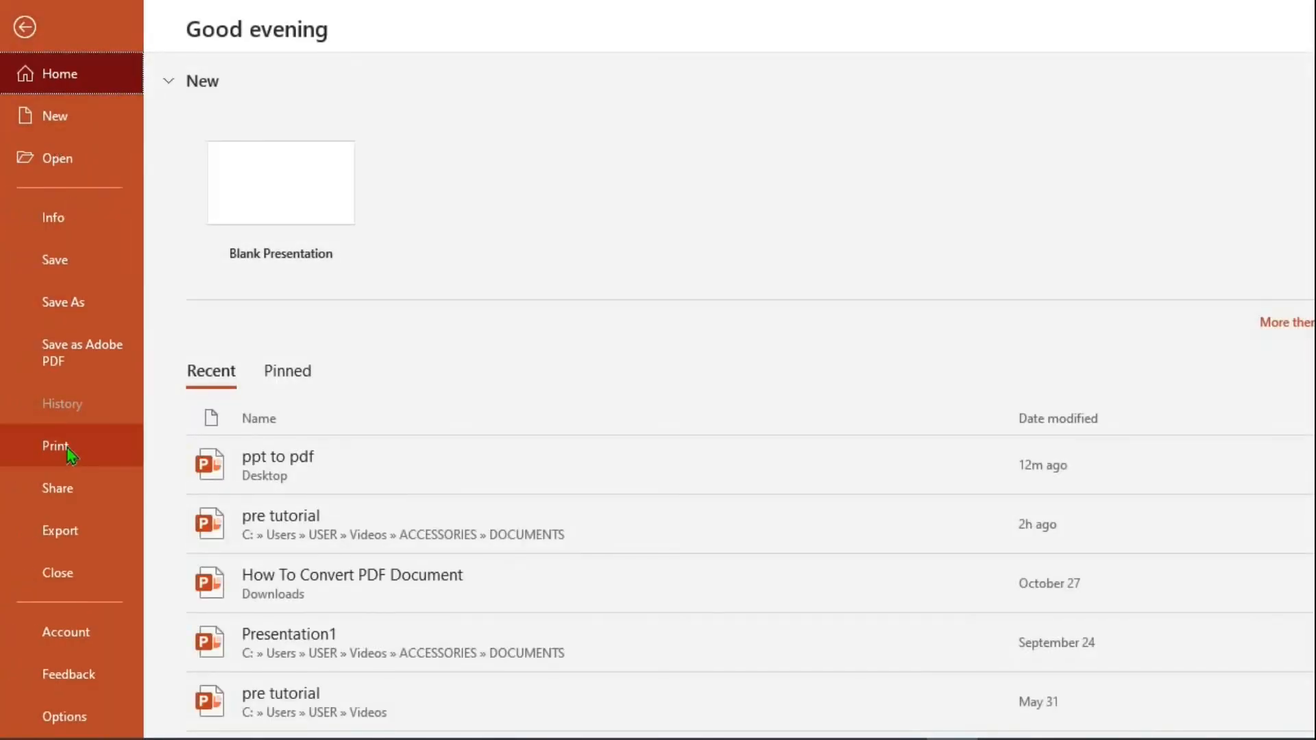
left_click(56, 446)
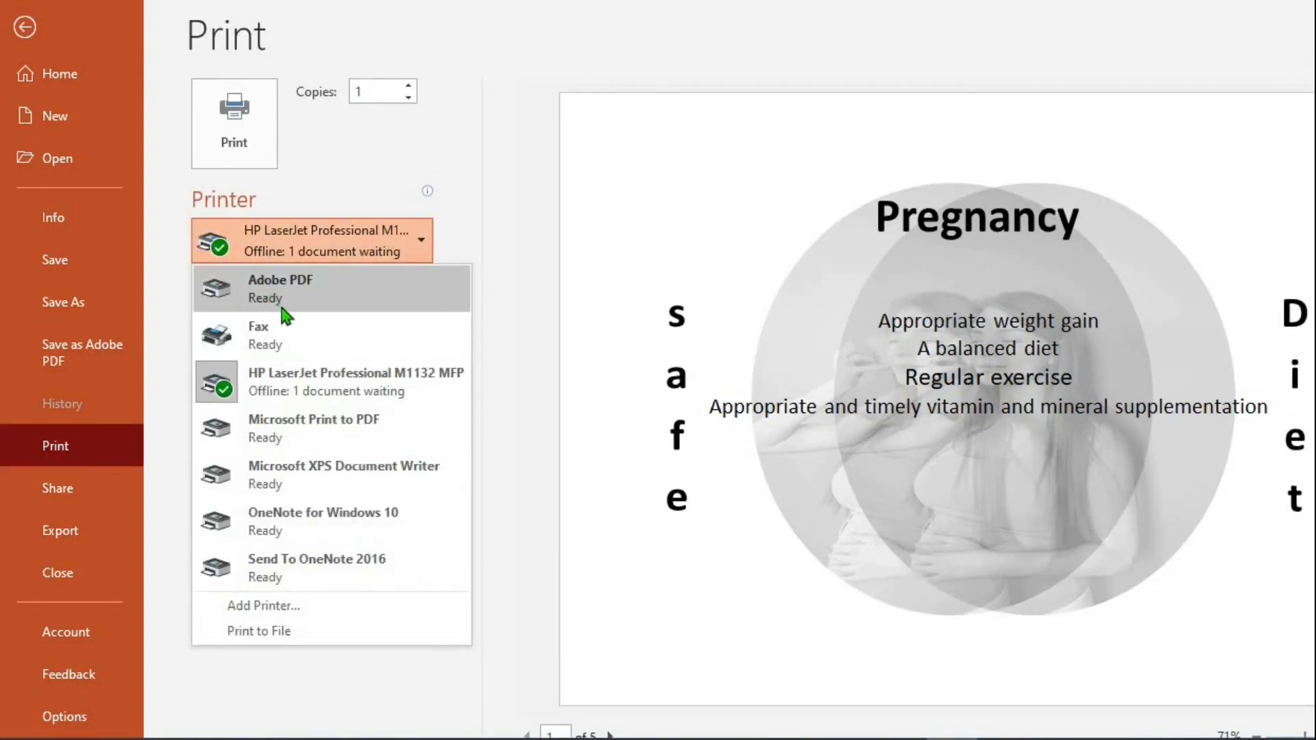
mouse_move(295, 437)
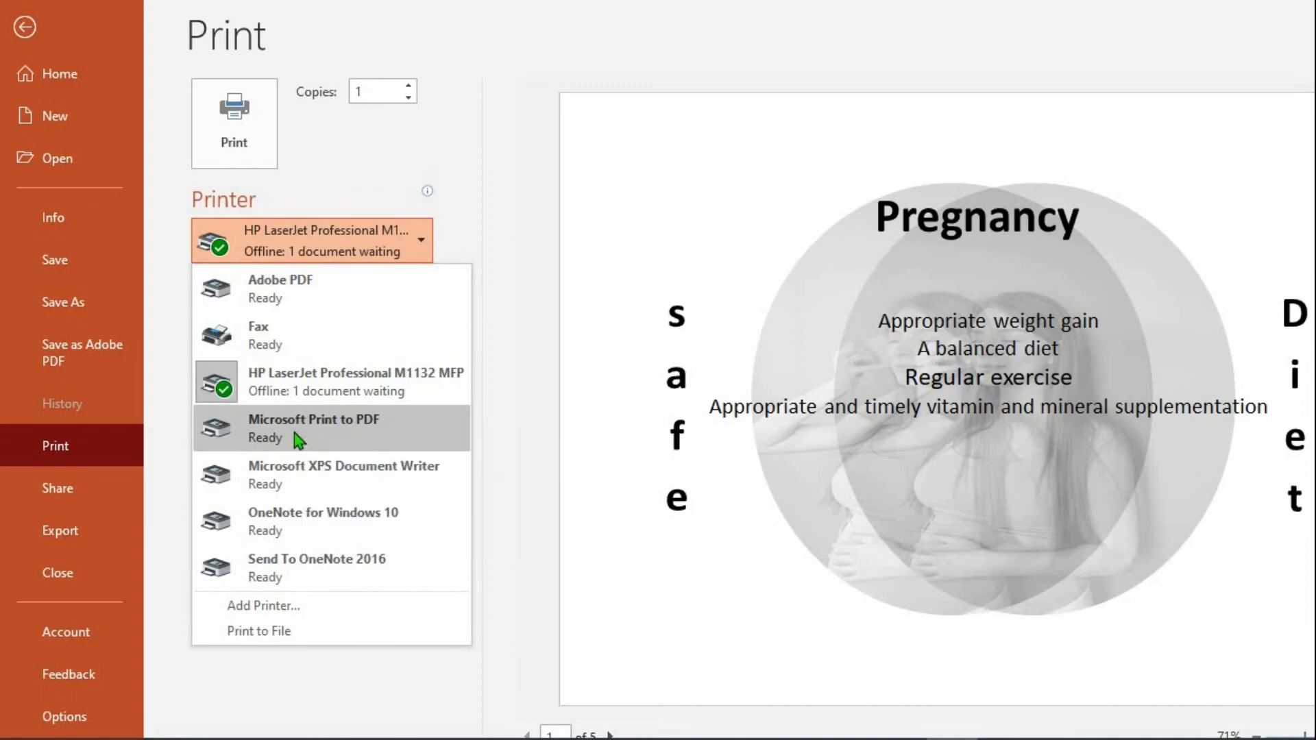
Select 'Microsoft Print to PDF' as the printer.
left_click(315, 427)
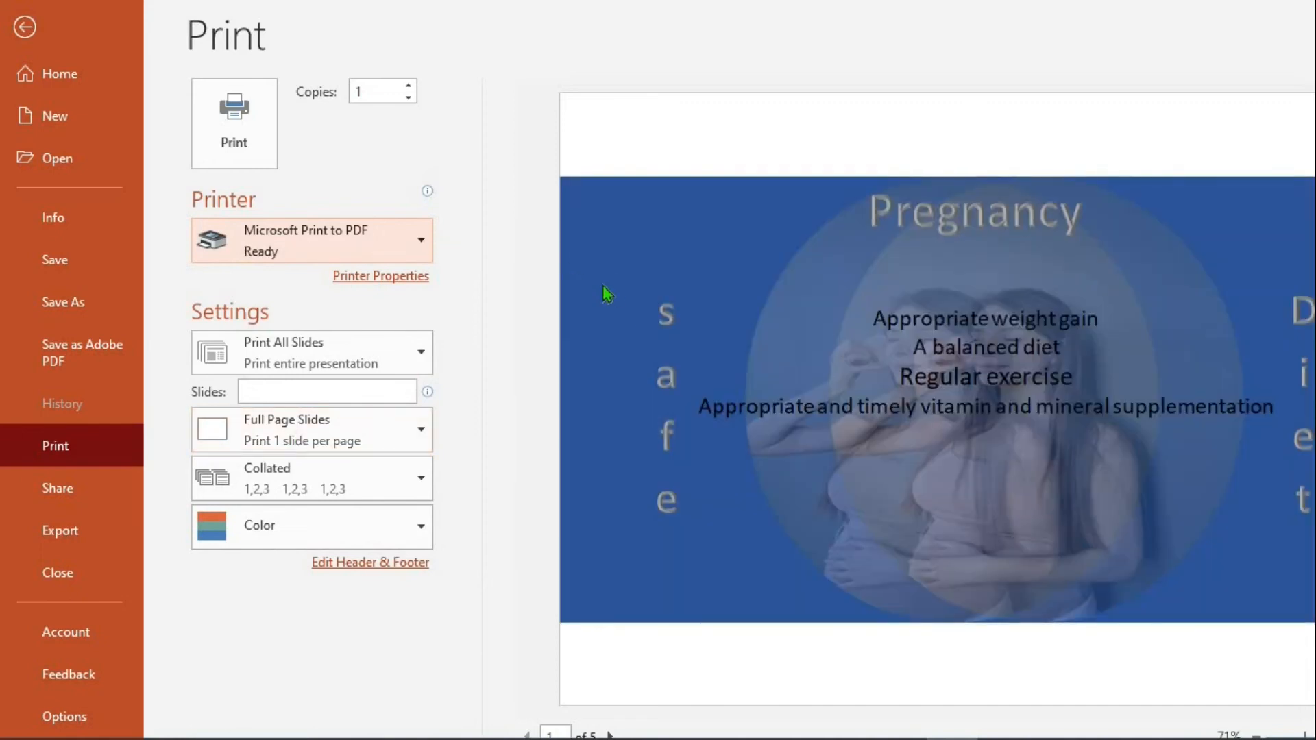
mouse_move(613, 306)
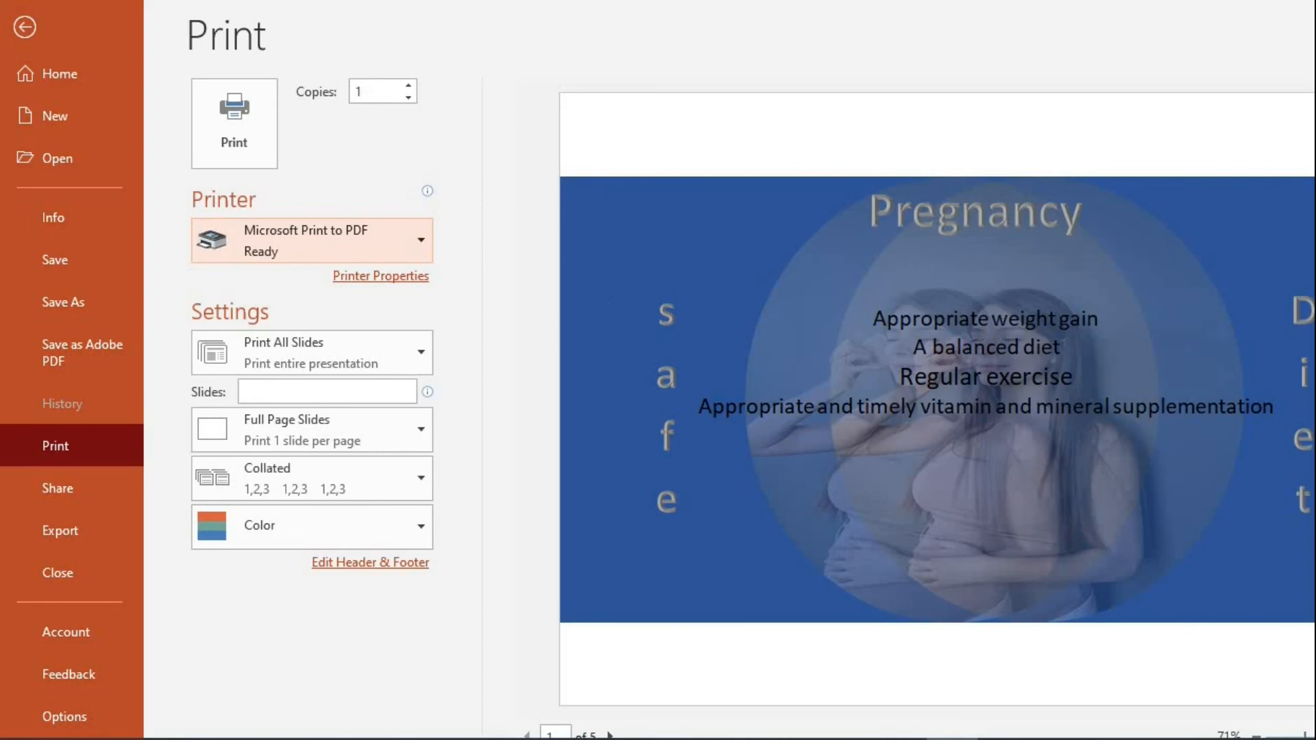
mouse_move(610, 315)
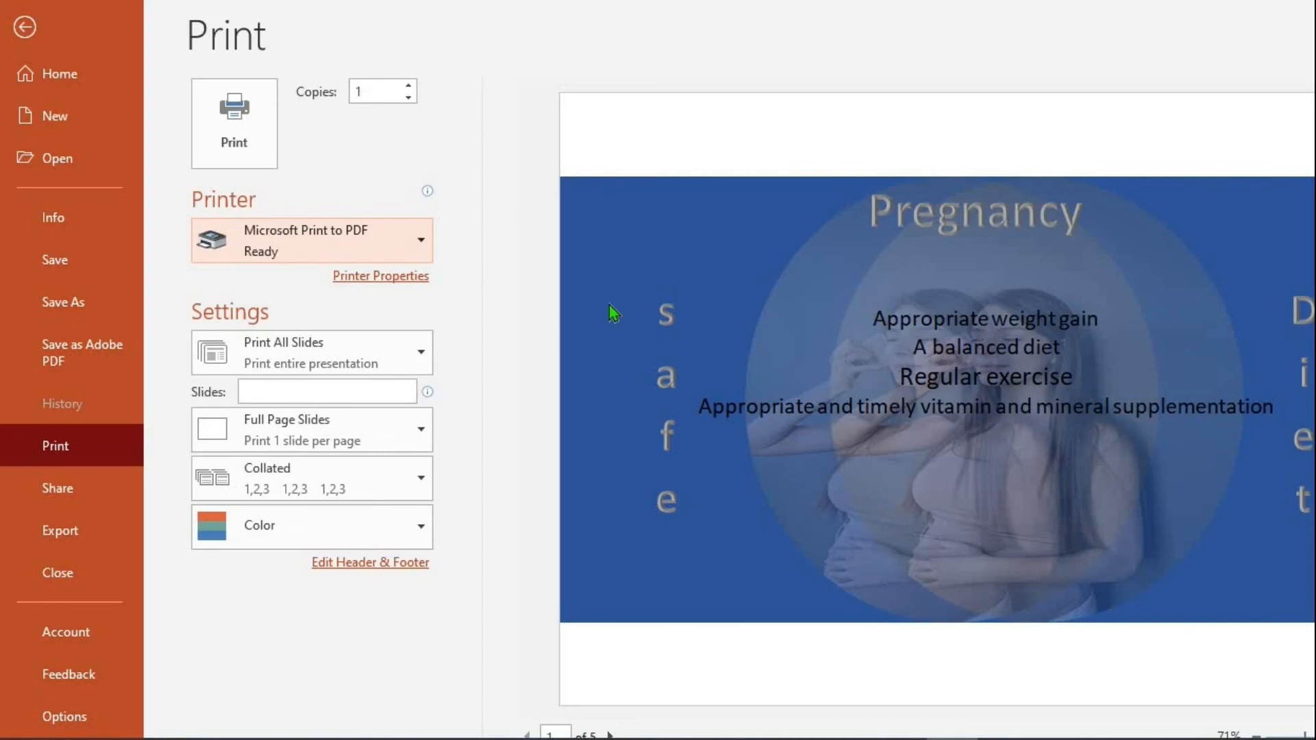